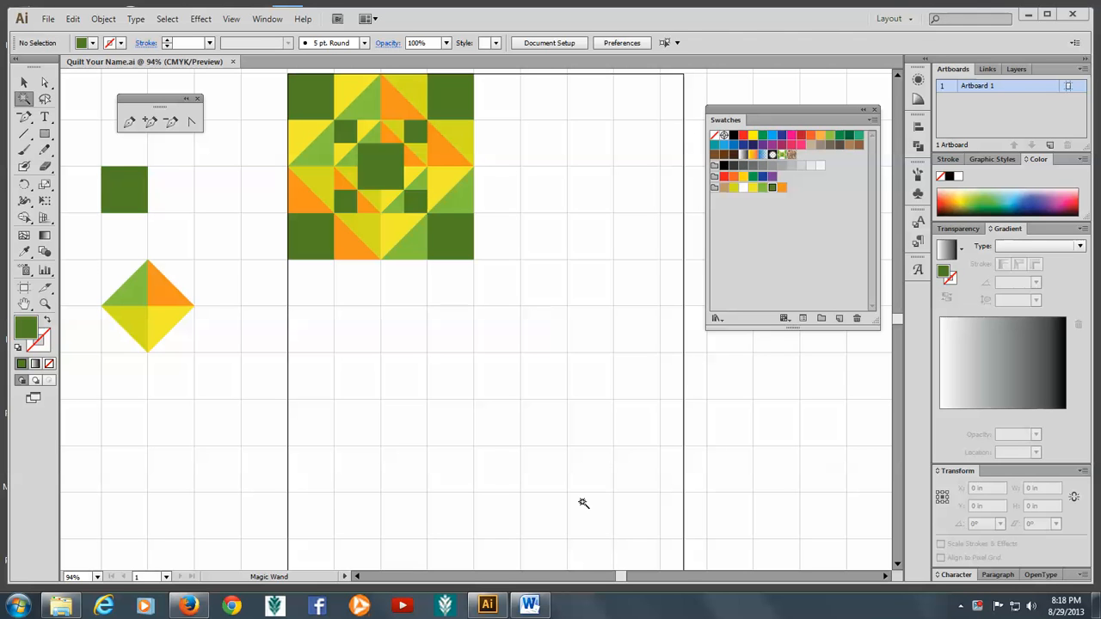
{"action": "mouse_move", "coordinate": [298, 489]}
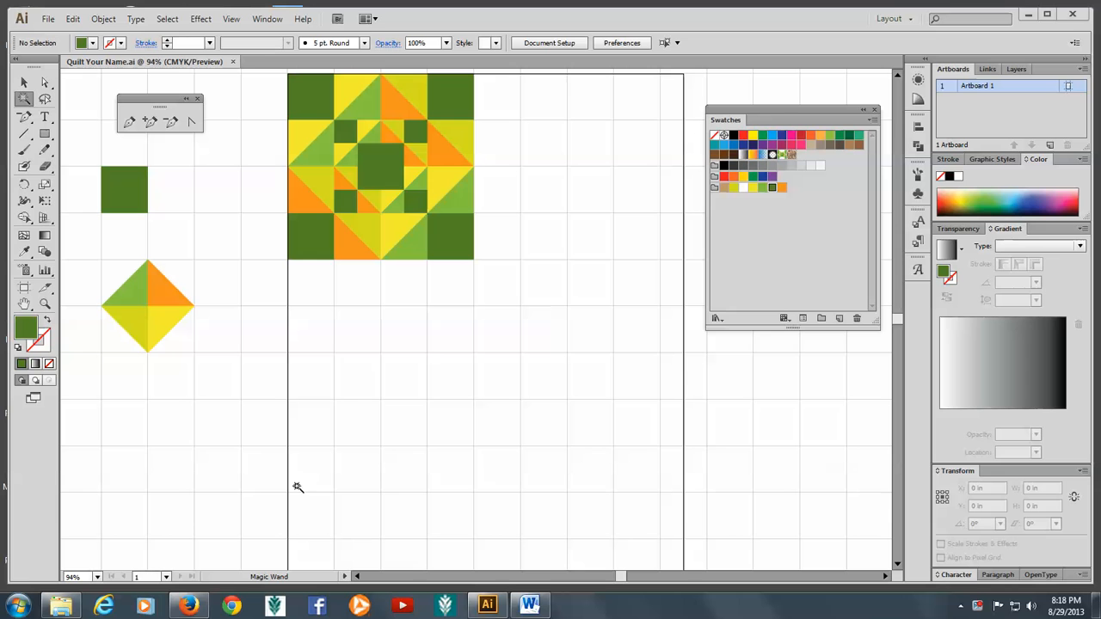
{"action": "mouse_move", "coordinate": [205, 375]}
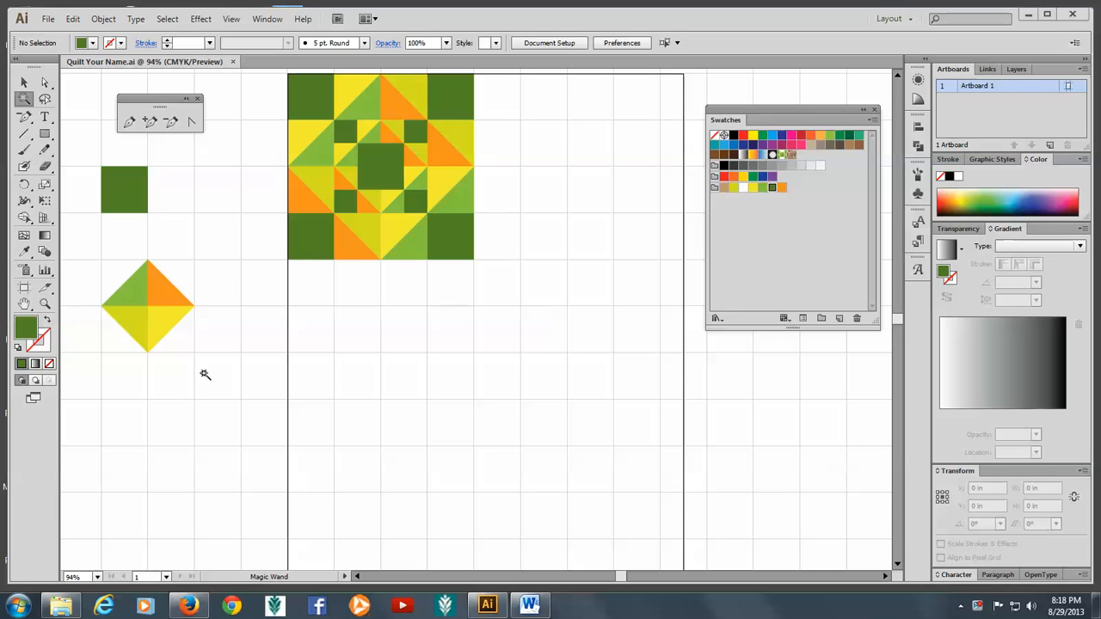
{"action": "mouse_move", "coordinate": [79, 157]}
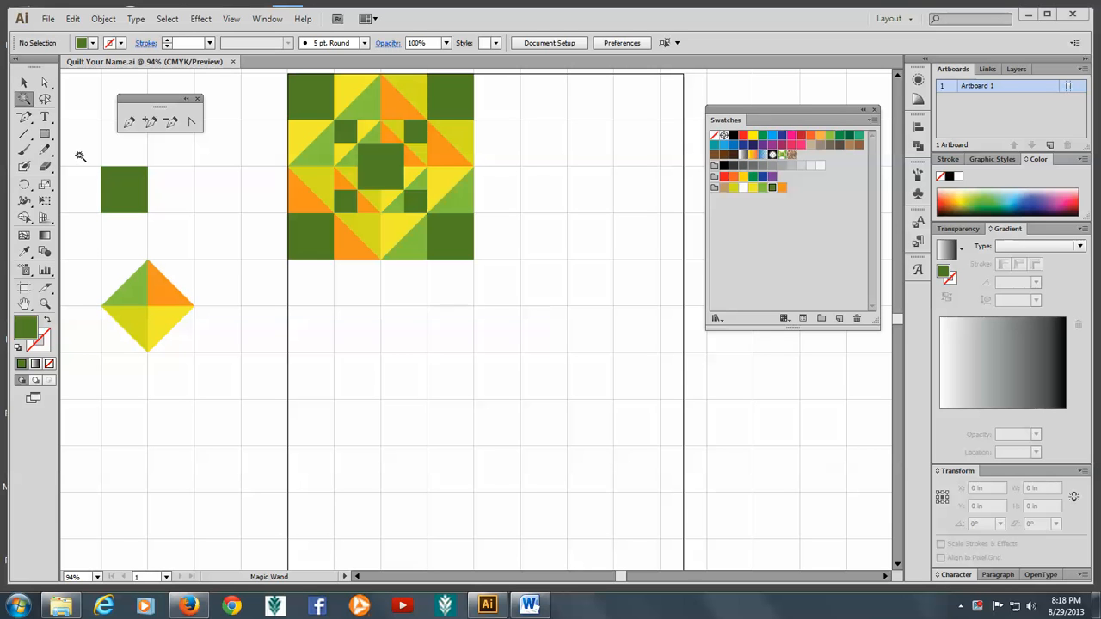
Select the loose shapes beside the star block and choose a green fill for new rectangles.
{"action": "left_click", "coordinate": [24, 83]}
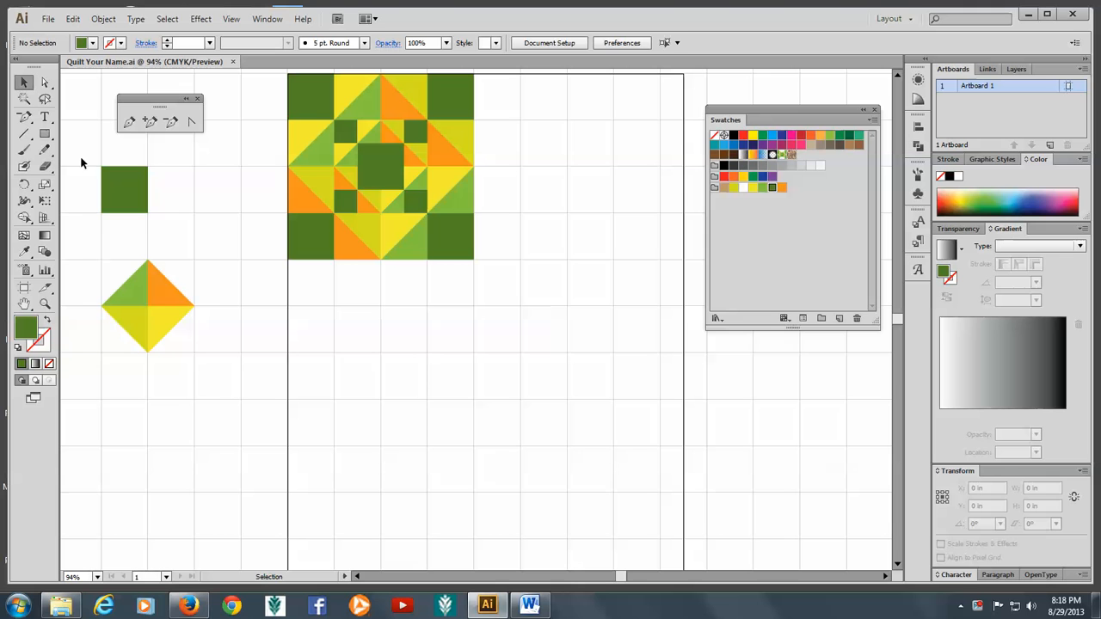
{"action": "left_click", "coordinate": [148, 306]}
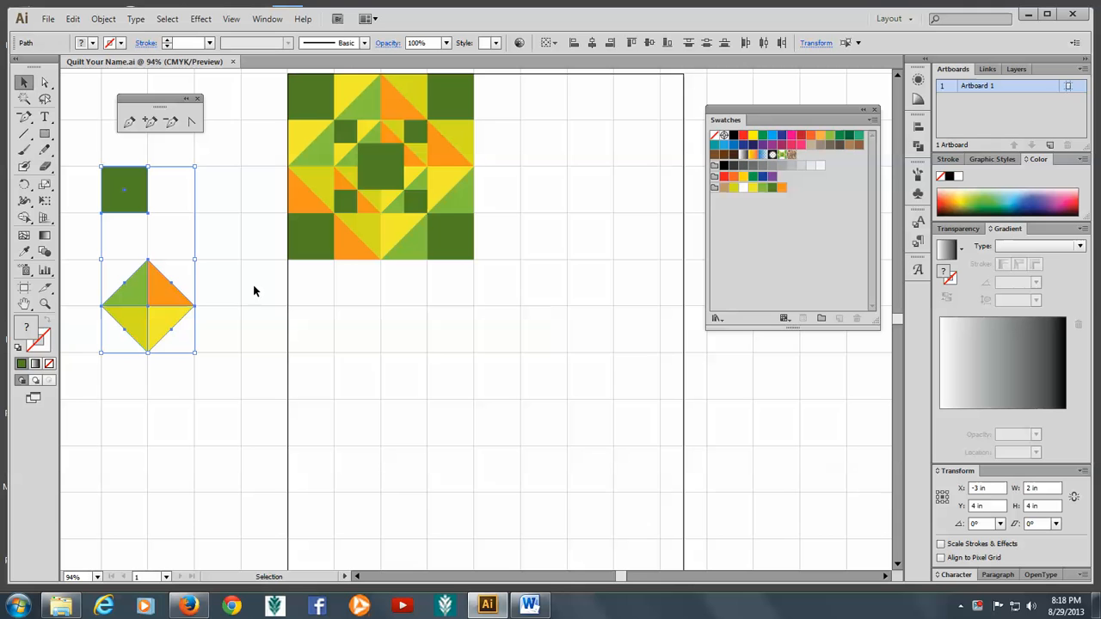
{"action": "mouse_move", "coordinate": [258, 299]}
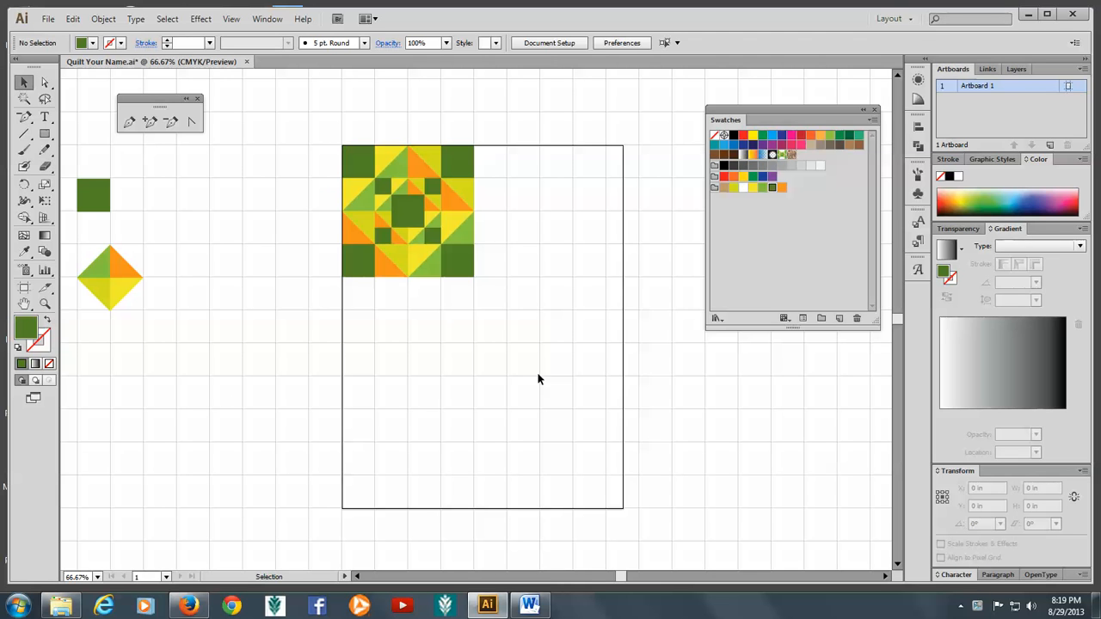
{"action": "mouse_move", "coordinate": [348, 242]}
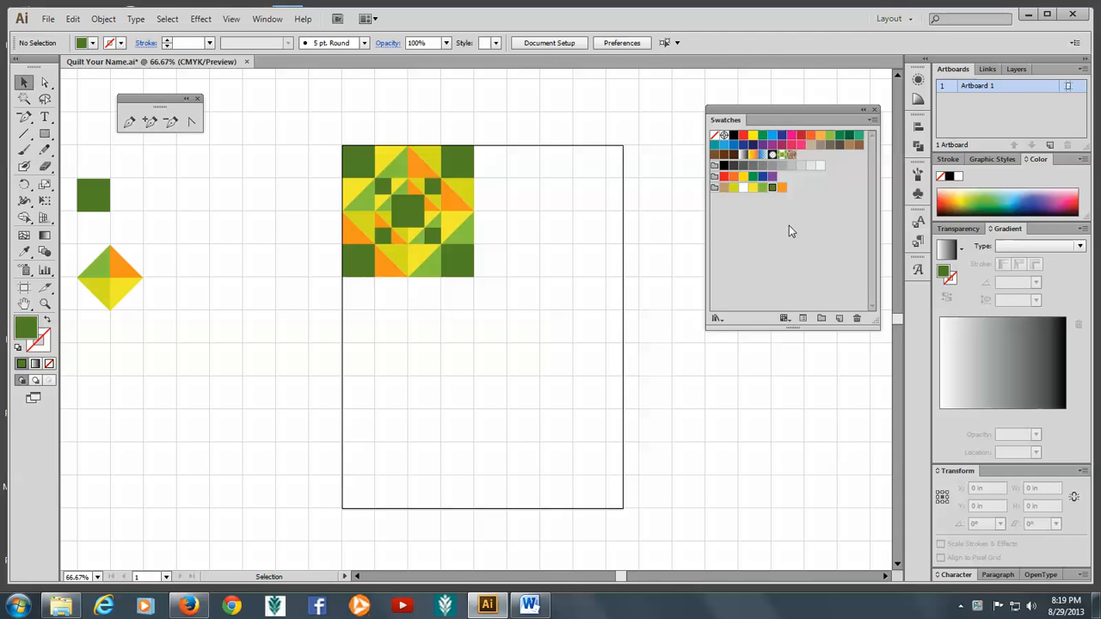
{"action": "mouse_move", "coordinate": [295, 234]}
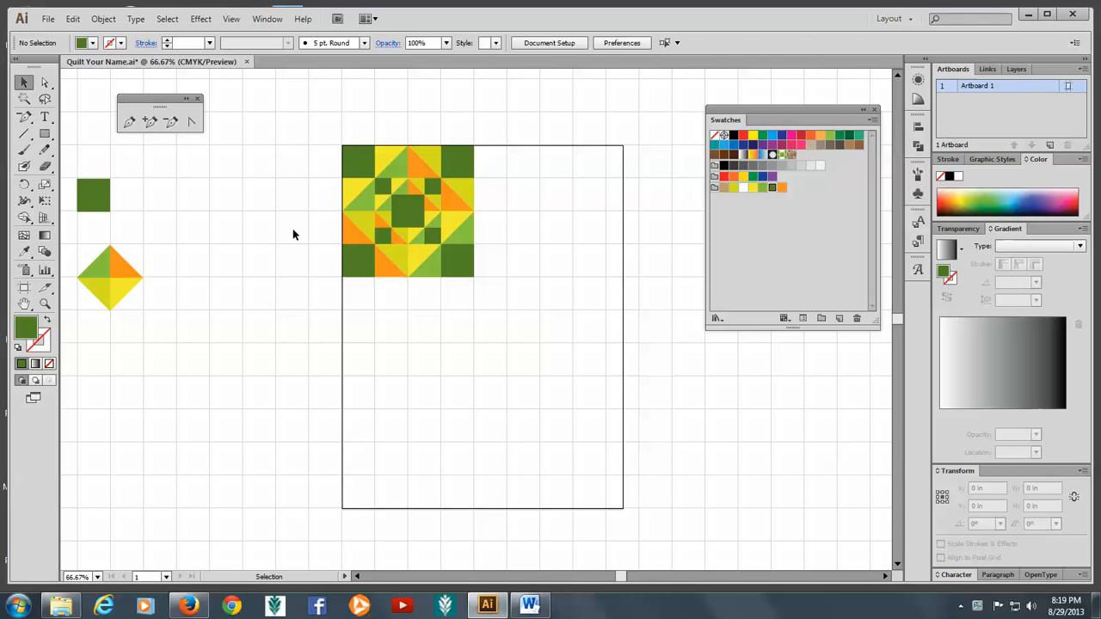
{"action": "mouse_move", "coordinate": [762, 189]}
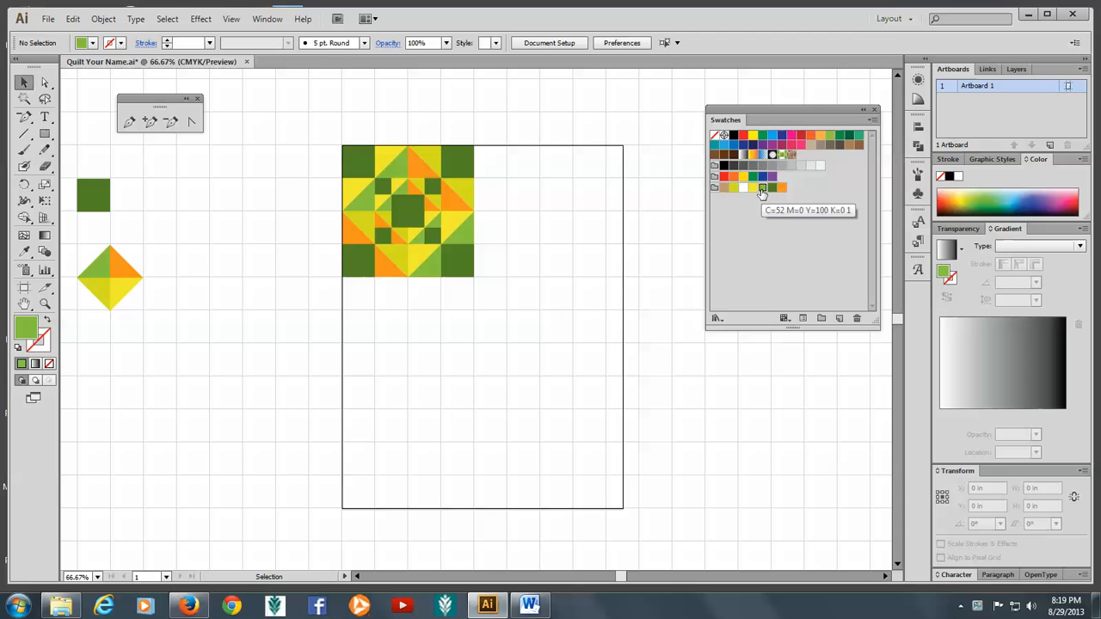
{"action": "left_click", "coordinate": [45, 134]}
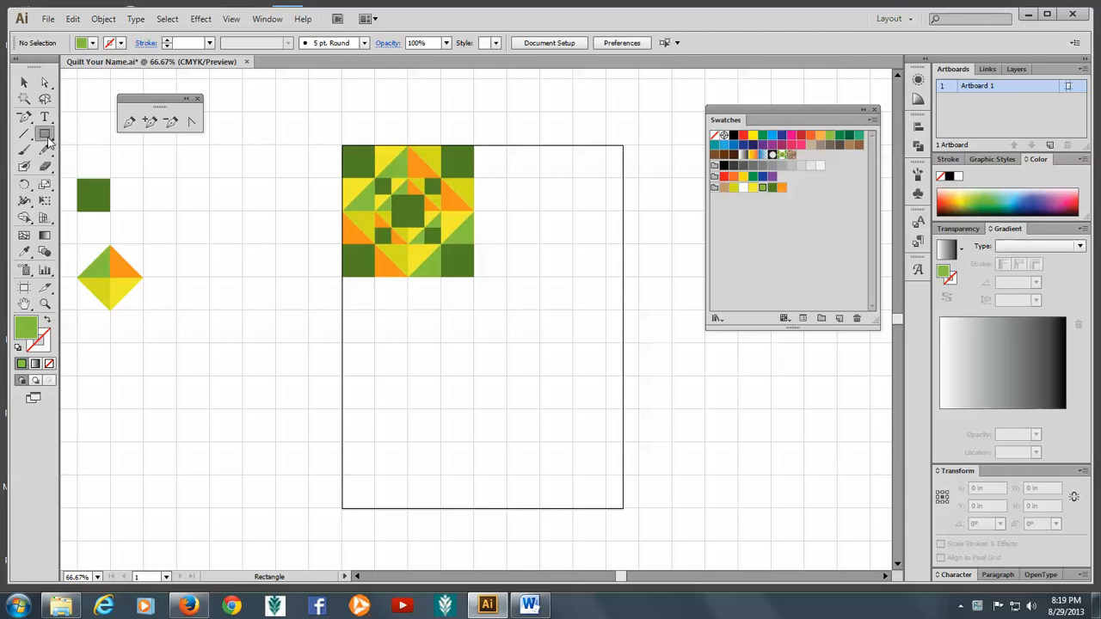
{"action": "left_click", "coordinate": [45, 134]}
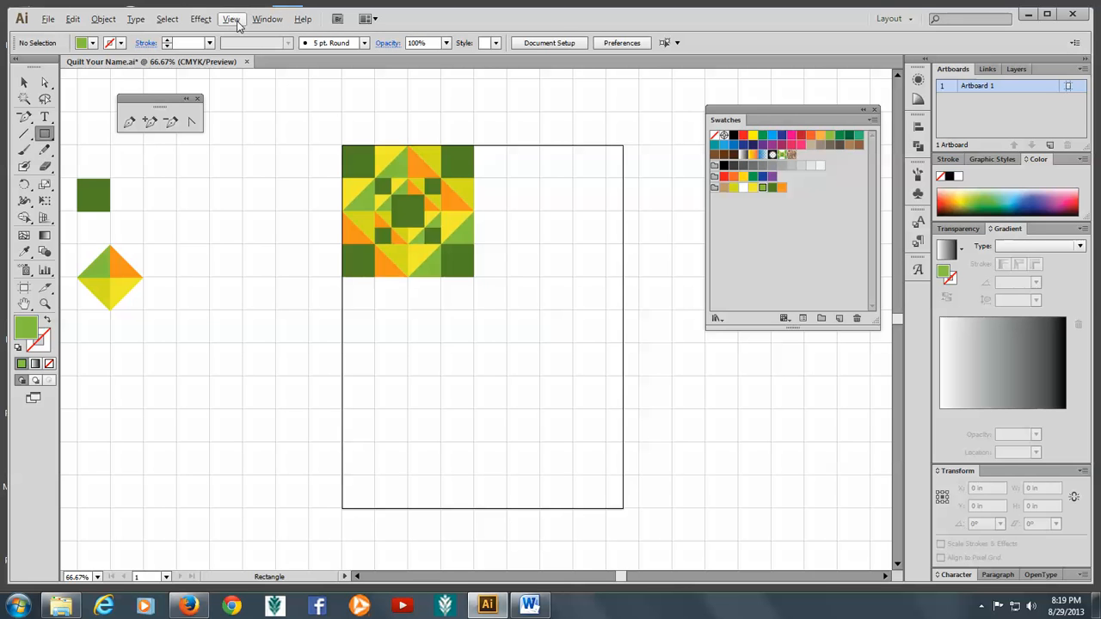
Turn on Snap to Grid from the View menu.
{"action": "left_click", "coordinate": [231, 19]}
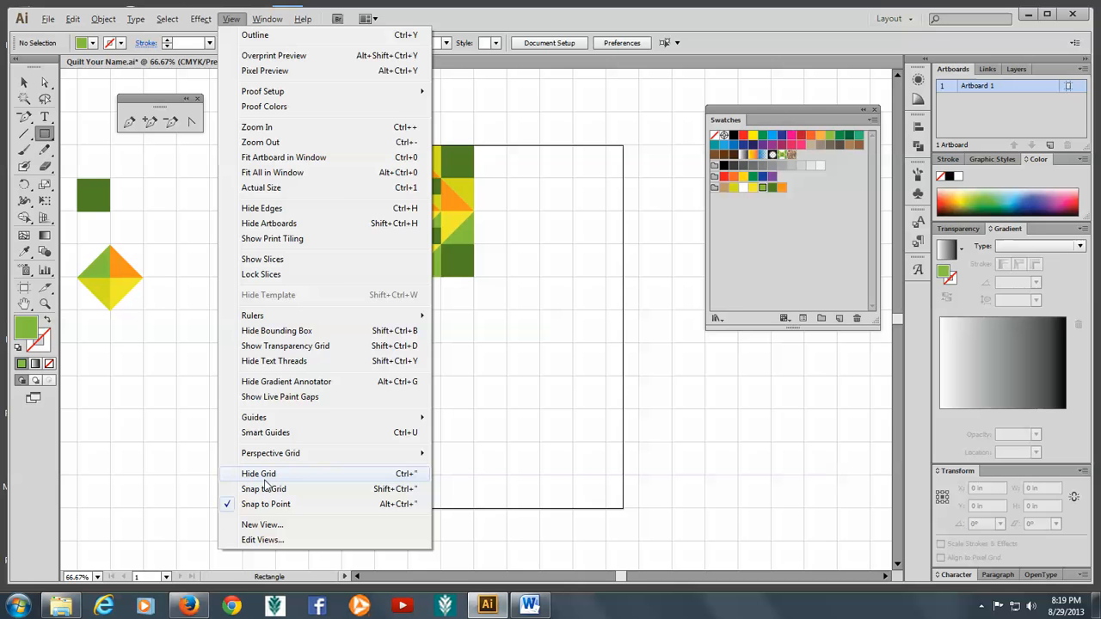
{"action": "left_click", "coordinate": [258, 474]}
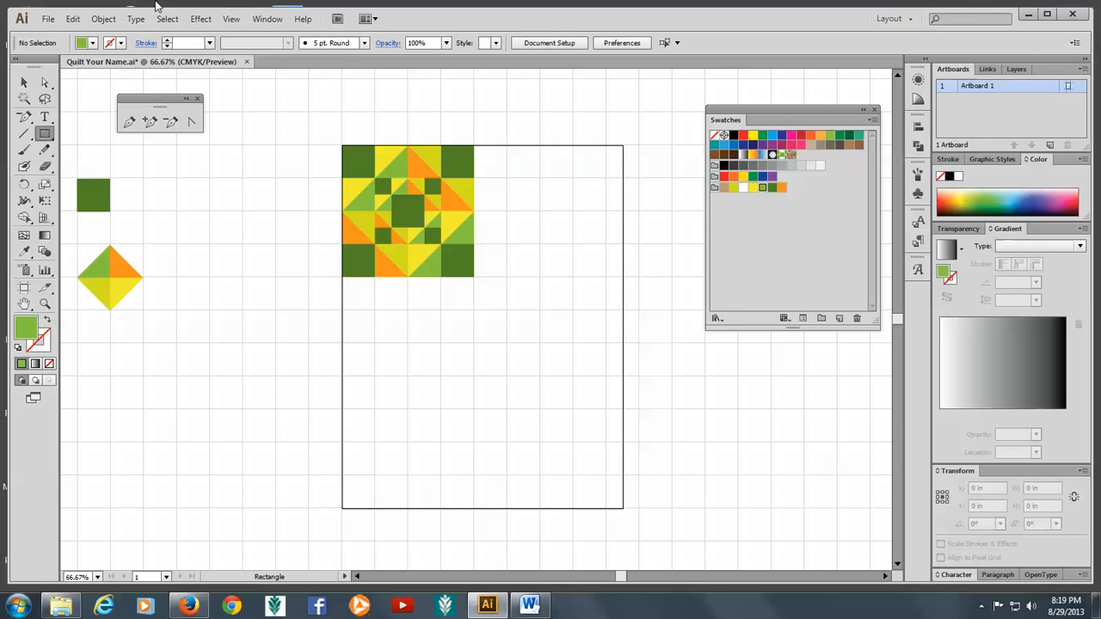
{"action": "left_click", "coordinate": [231, 18]}
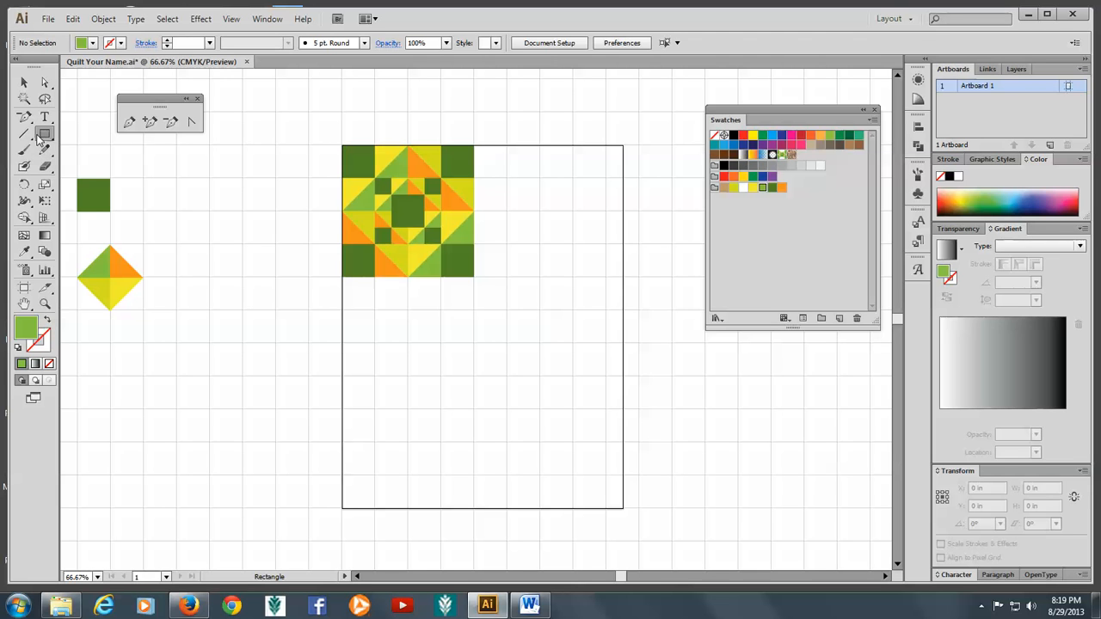
{"action": "mouse_move", "coordinate": [44, 134]}
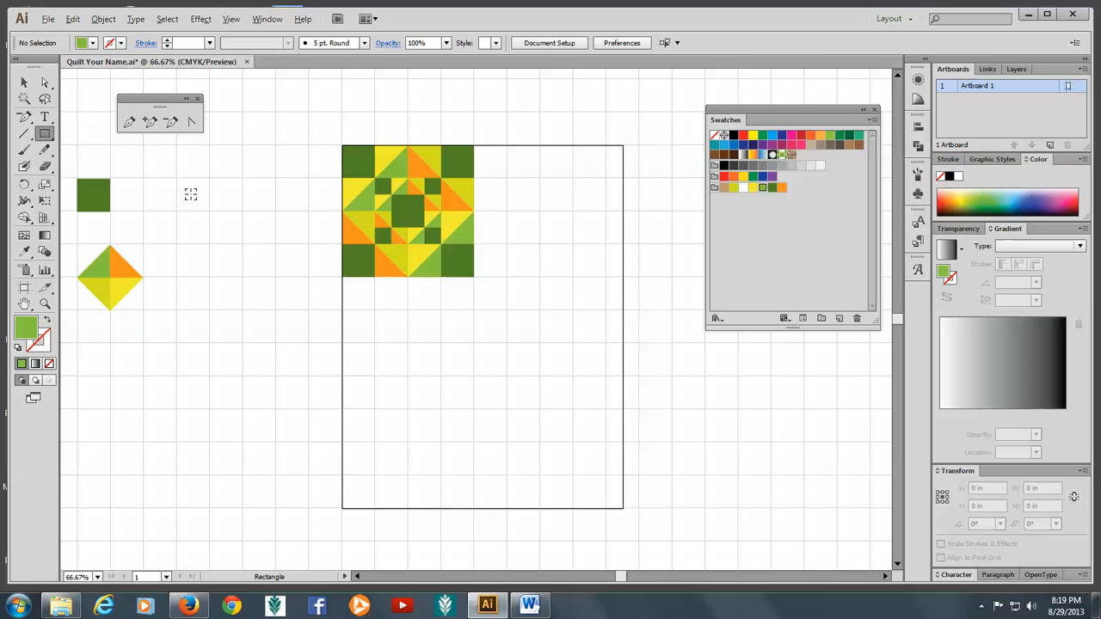
Create a 1 in × 1 in green square and align it to the grid beside the small square.
{"action": "left_click", "coordinate": [189, 193]}
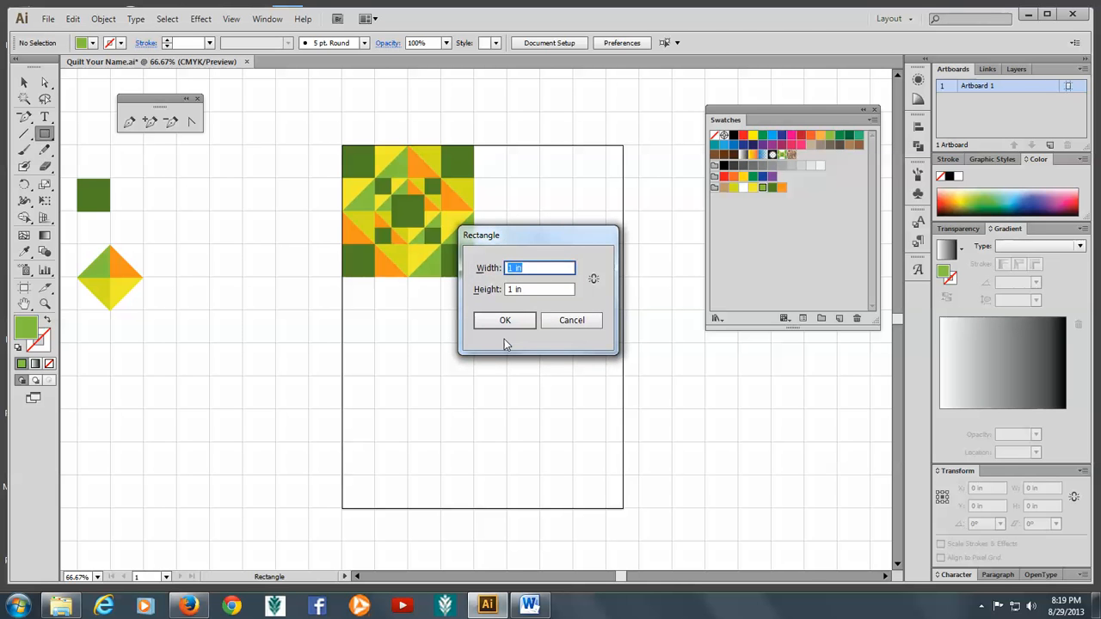
{"action": "left_click", "coordinate": [506, 320]}
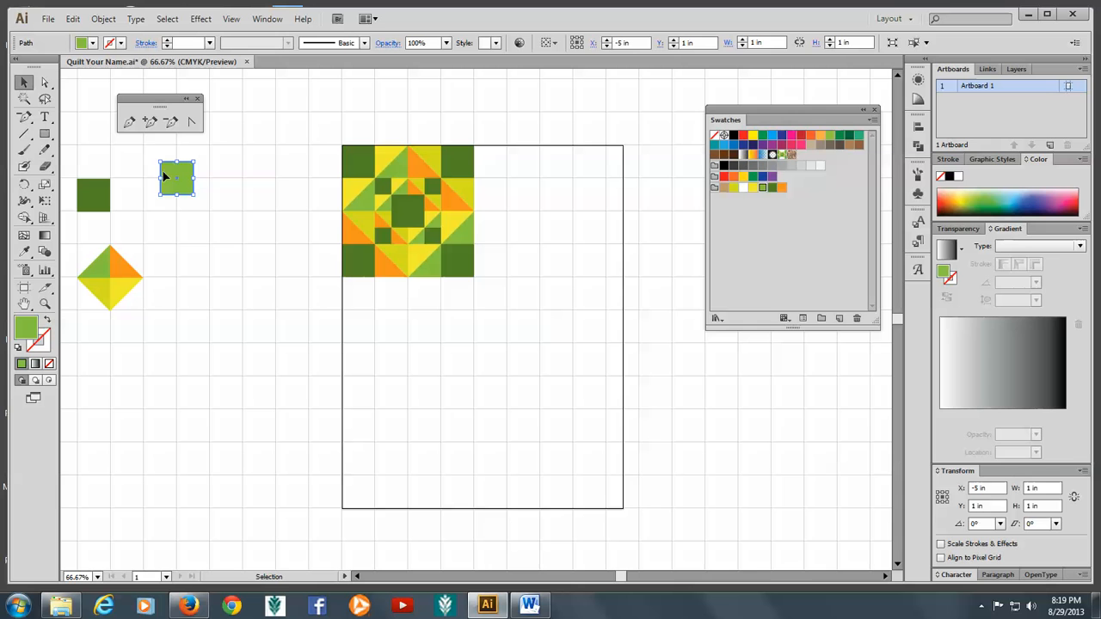
{"action": "left_click_drag", "start_coordinate": [175, 175], "coordinate": [179, 188]}
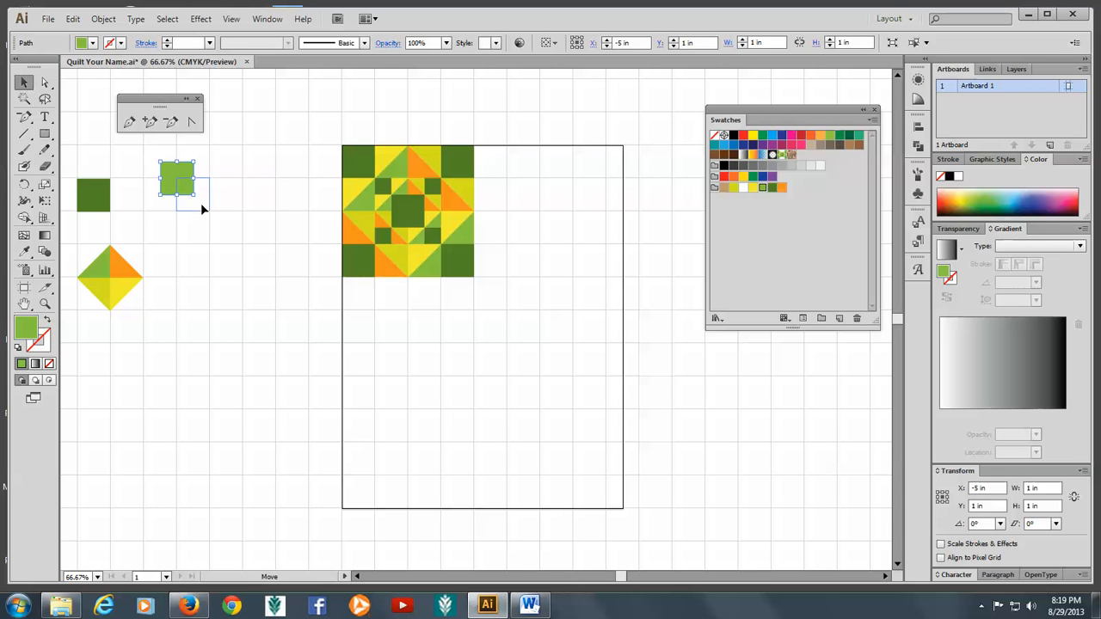
{"action": "left_click_drag", "start_coordinate": [175, 180], "coordinate": [192, 197]}
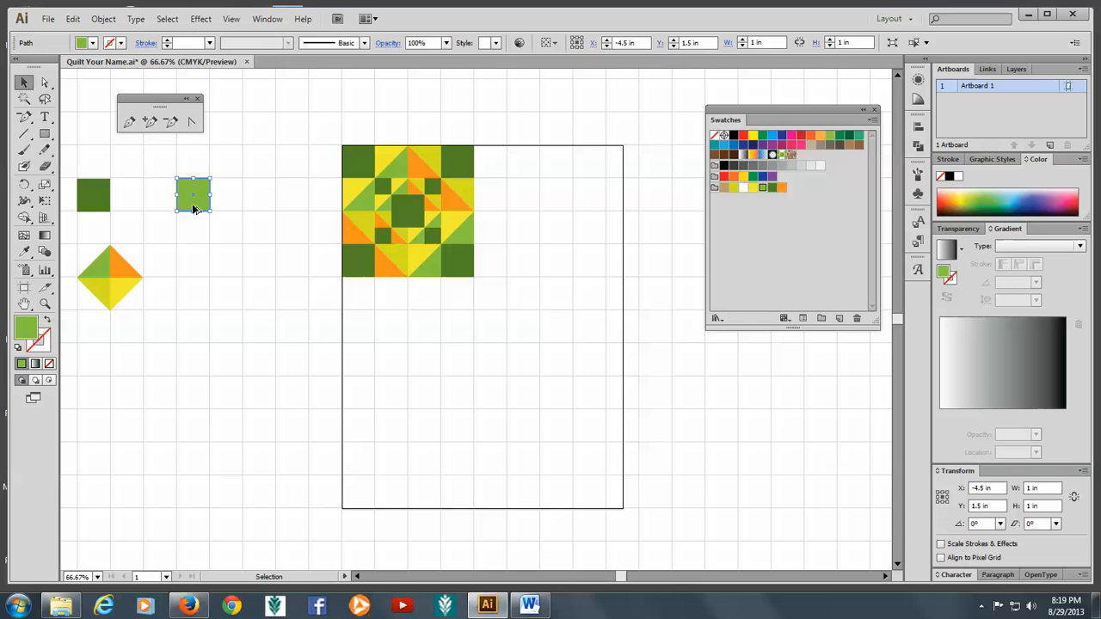
Alt-copy the square to its right and give the copy an orange fill.
{"action": "left_click_drag", "start_coordinate": [193, 196], "coordinate": [228, 196]}
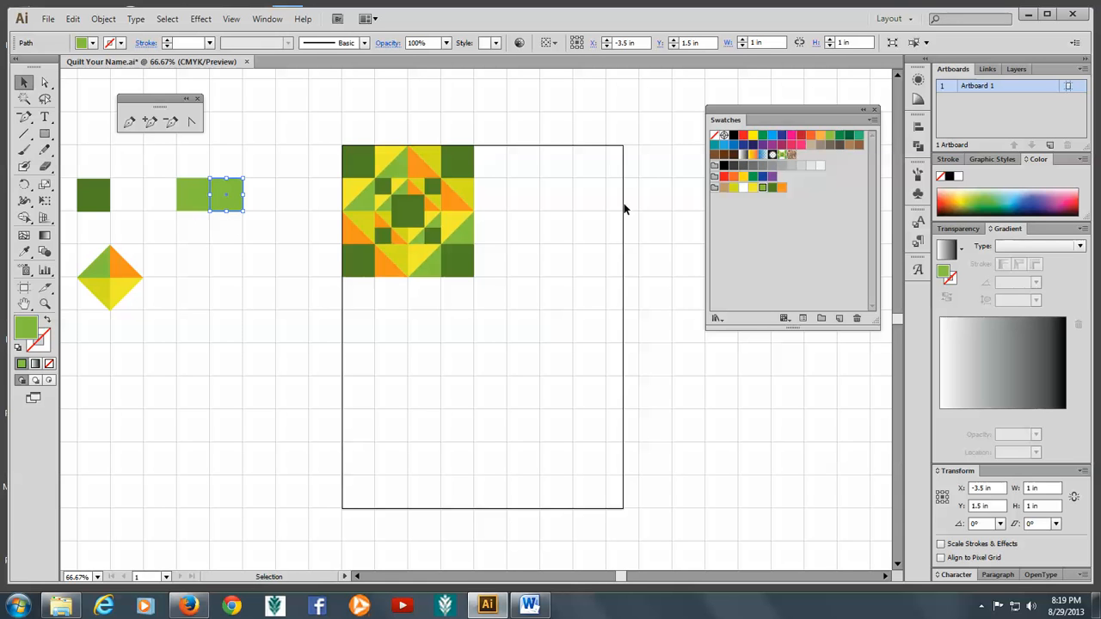
{"action": "mouse_move", "coordinate": [778, 203]}
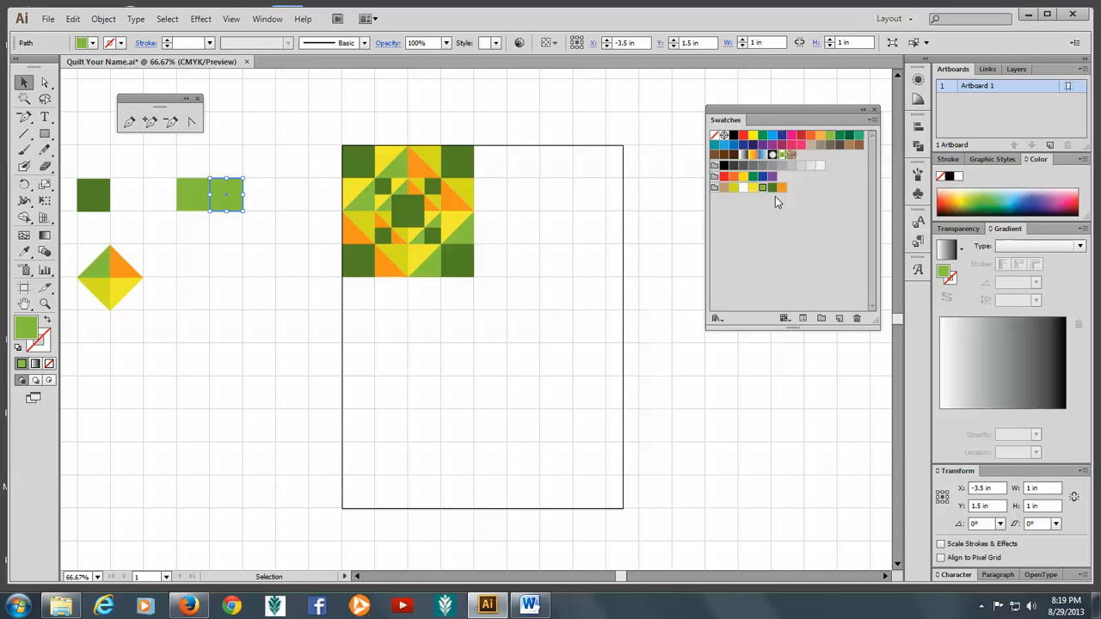
{"action": "left_click", "coordinate": [781, 186]}
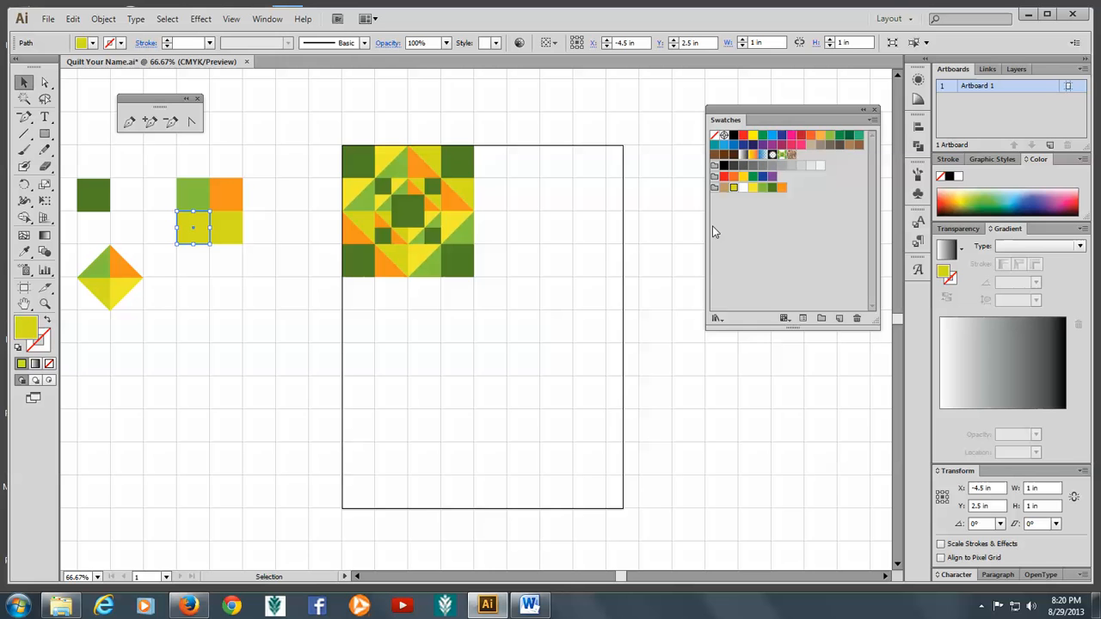
{"action": "mouse_move", "coordinate": [759, 207]}
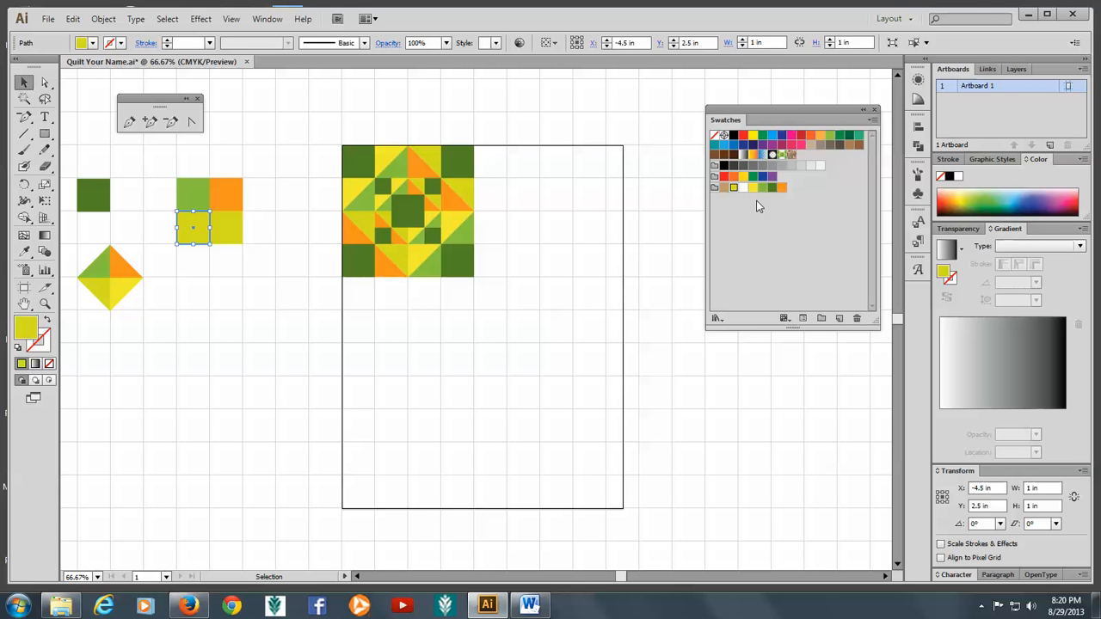
{"action": "mouse_move", "coordinate": [775, 207]}
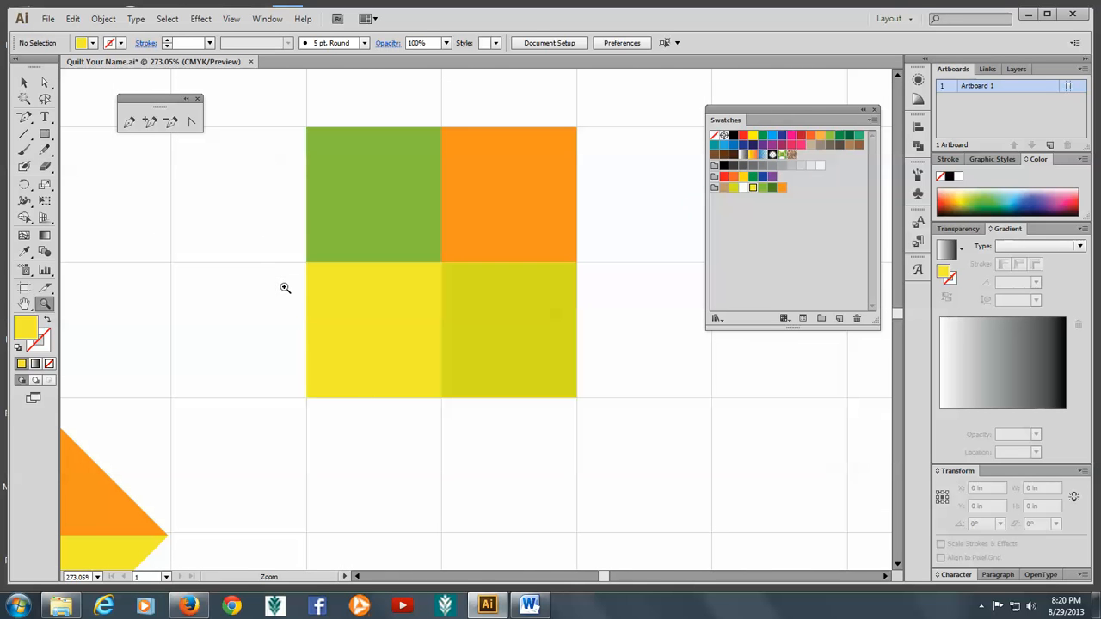
{"action": "mouse_move", "coordinate": [104, 165]}
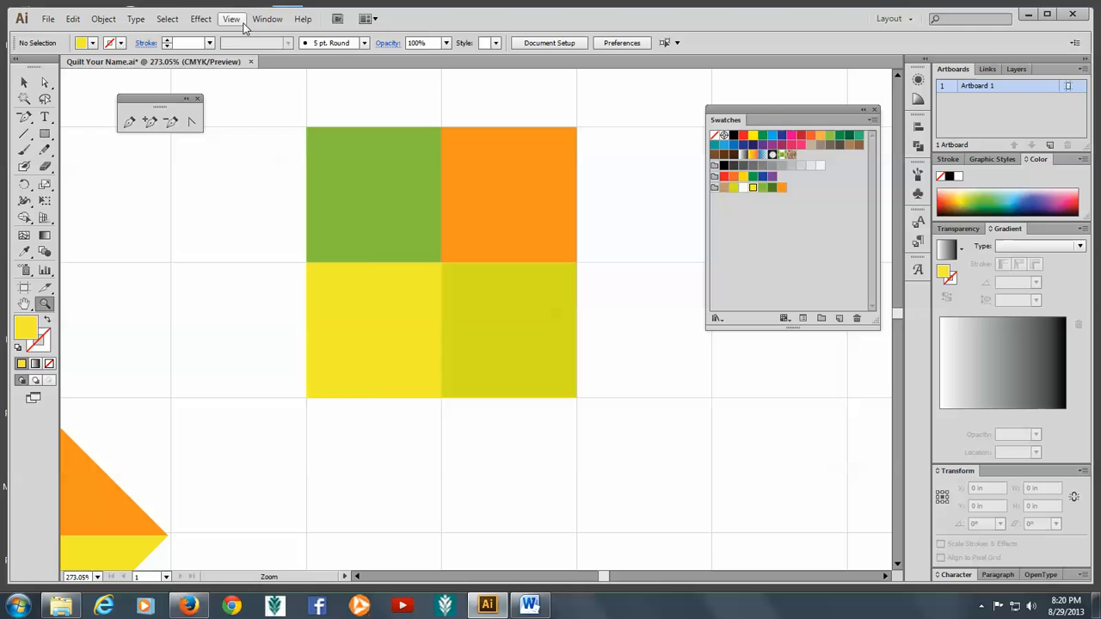
Toggle grid snapping in the View menu.
{"action": "left_click", "coordinate": [231, 17]}
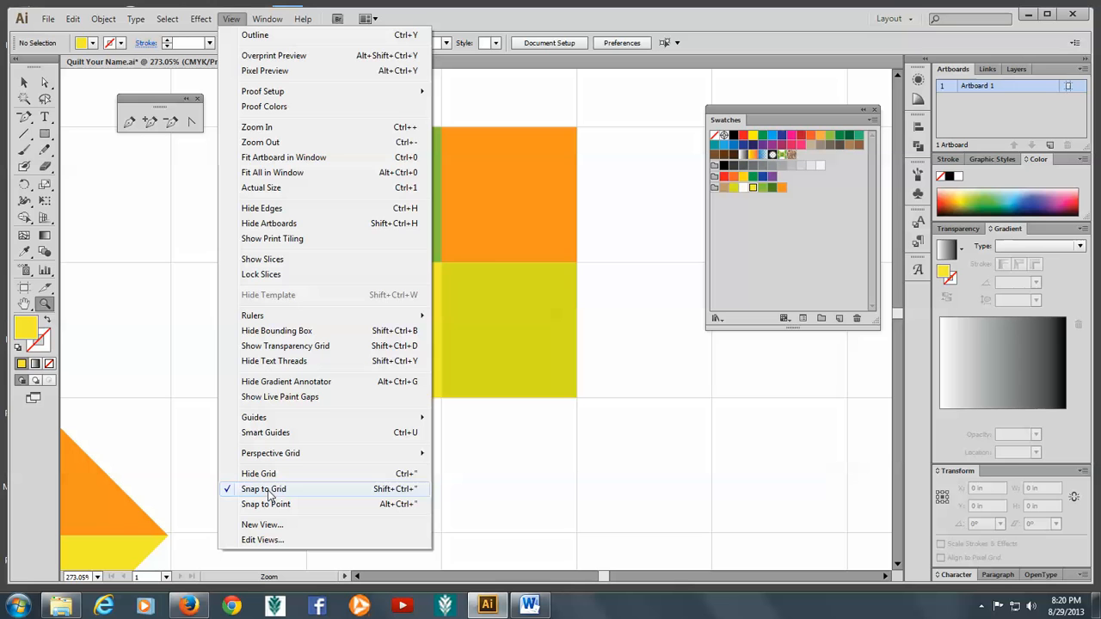
{"action": "left_click", "coordinate": [264, 489]}
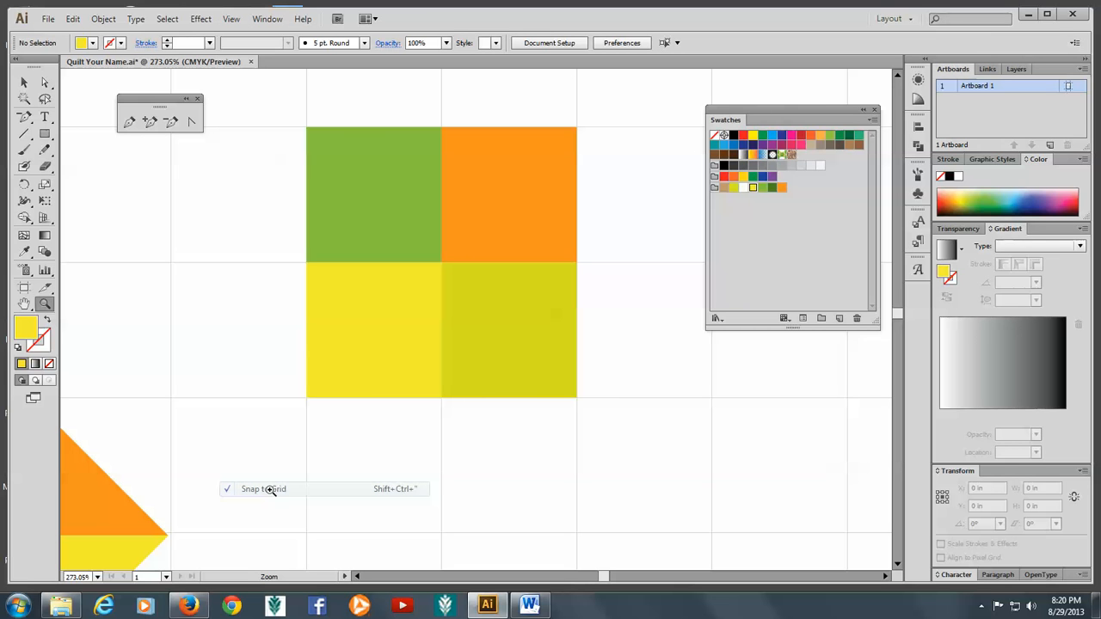
{"action": "left_click", "coordinate": [263, 489]}
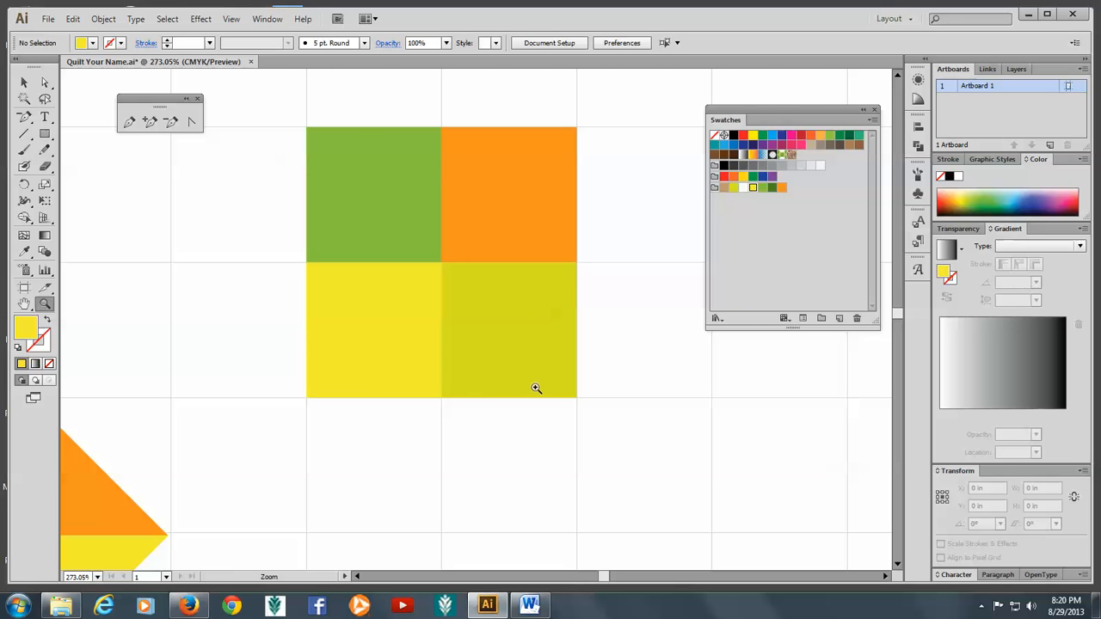
{"action": "mouse_move", "coordinate": [379, 344]}
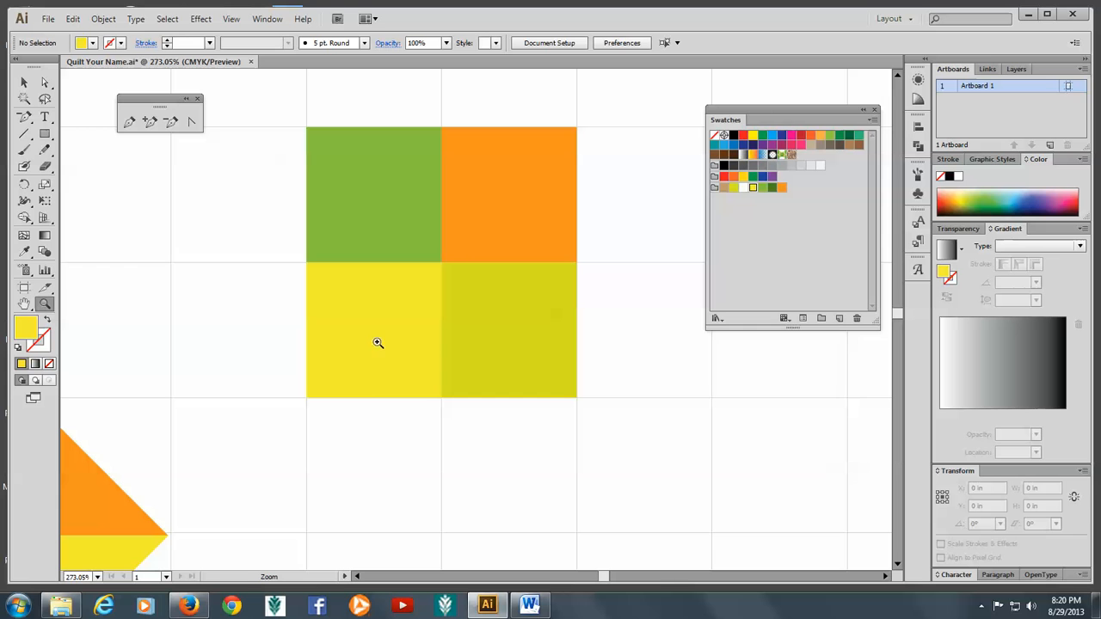
Switch the shape tool from Rectangle to Ellipse.
{"action": "left_click", "coordinate": [24, 134]}
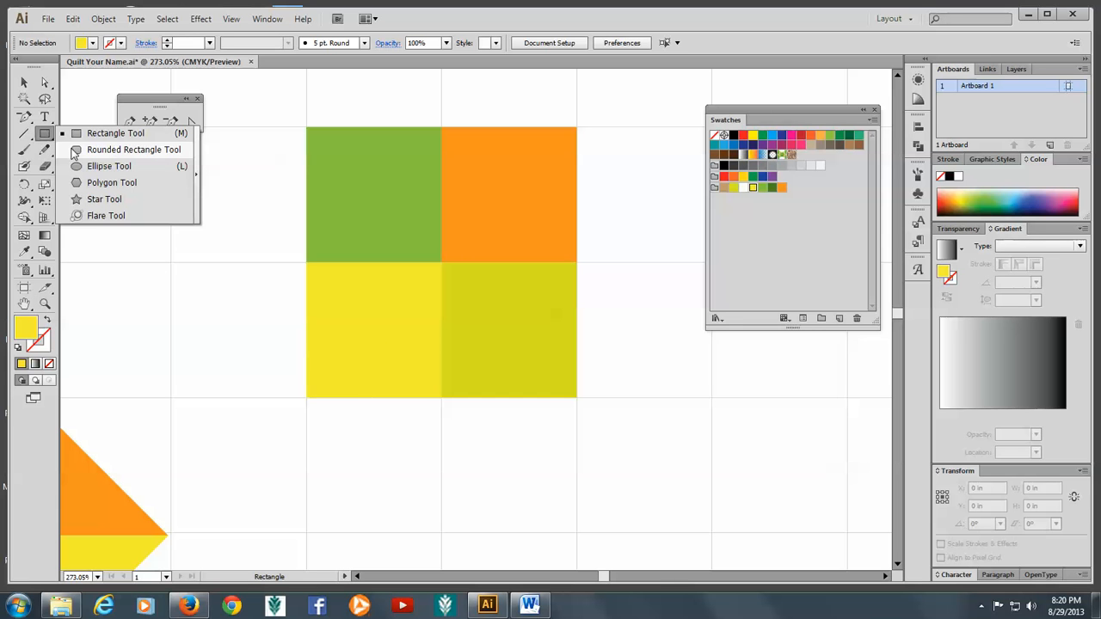
{"action": "mouse_move", "coordinate": [101, 177]}
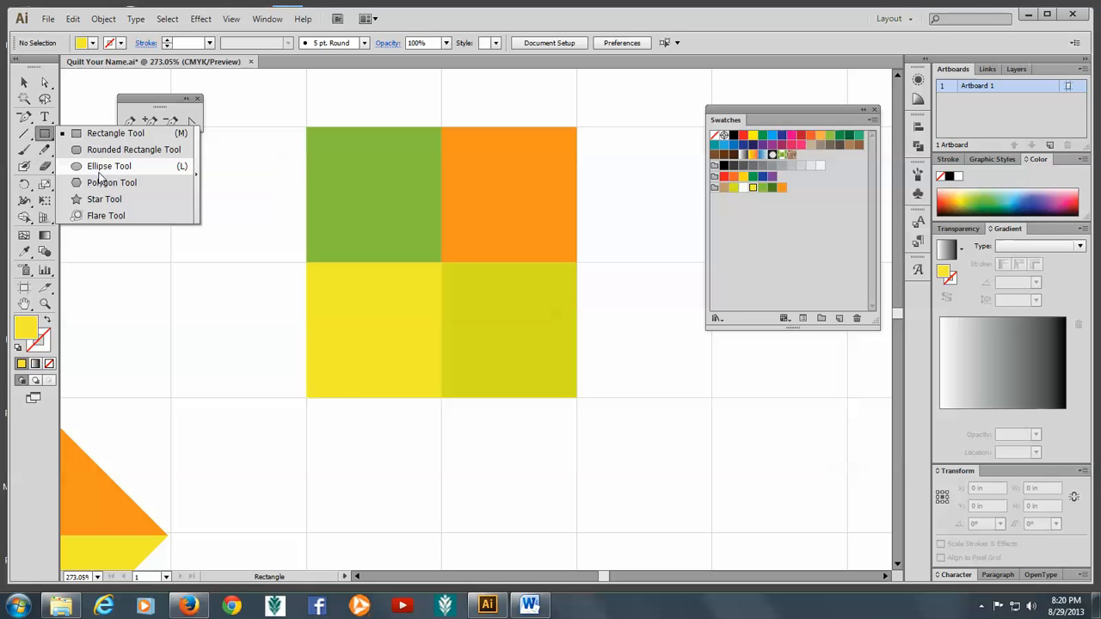
{"action": "left_click", "coordinate": [110, 165]}
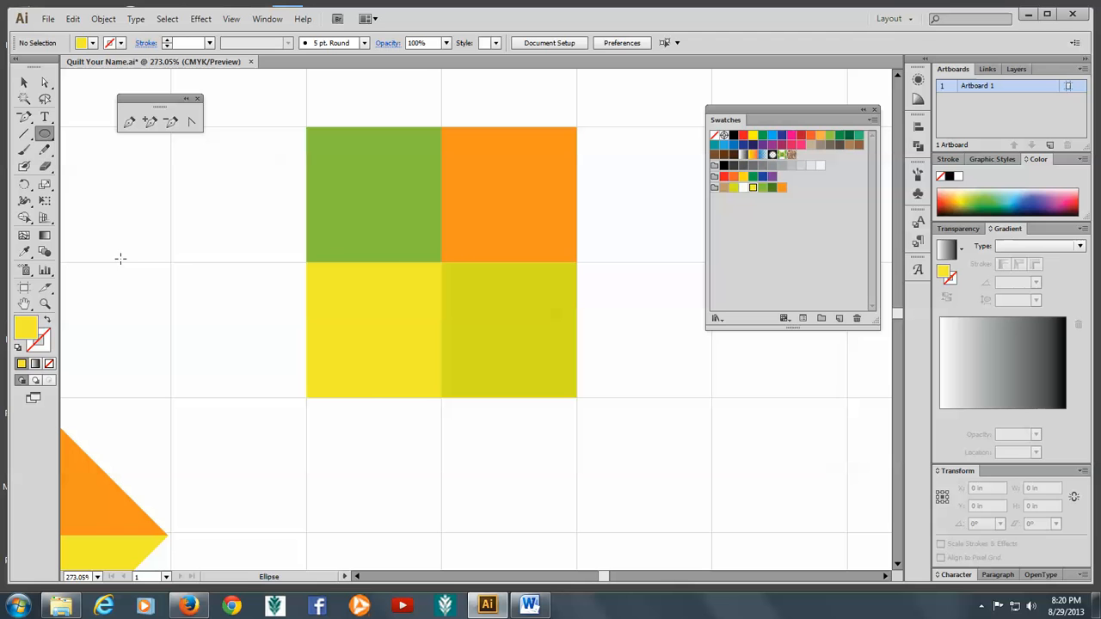
{"action": "mouse_move", "coordinate": [196, 265]}
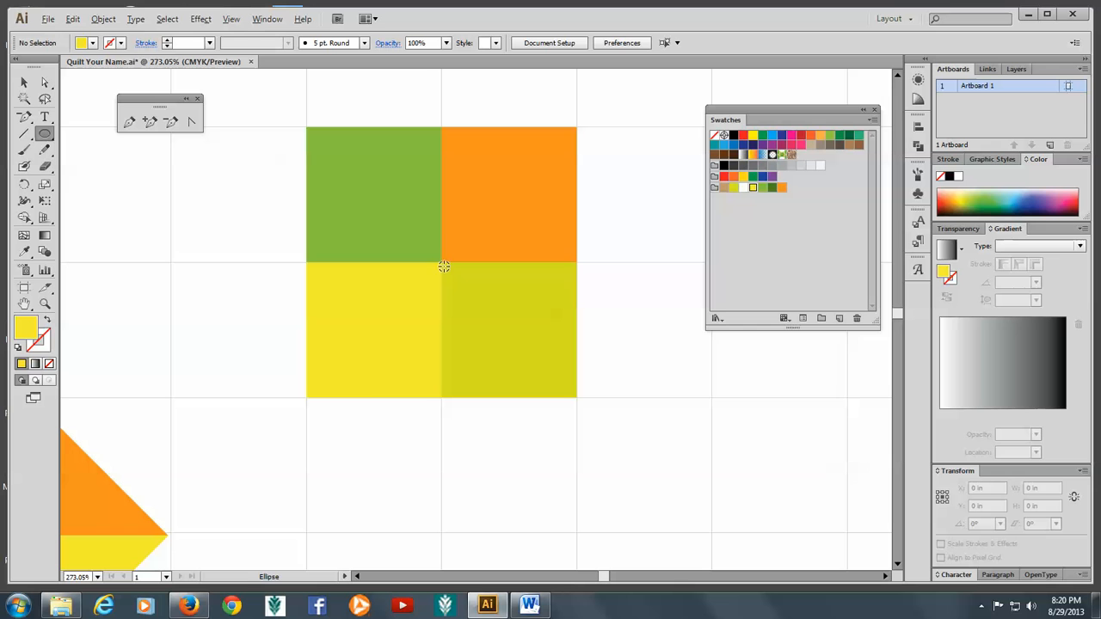
{"action": "mouse_move", "coordinate": [444, 261]}
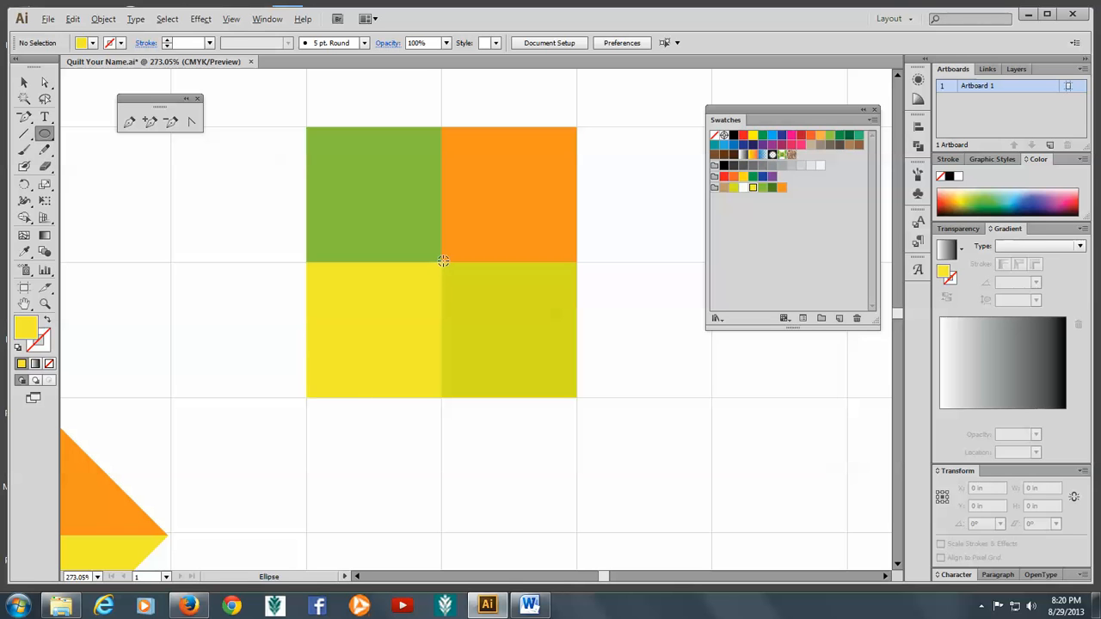
{"action": "mouse_move", "coordinate": [440, 262]}
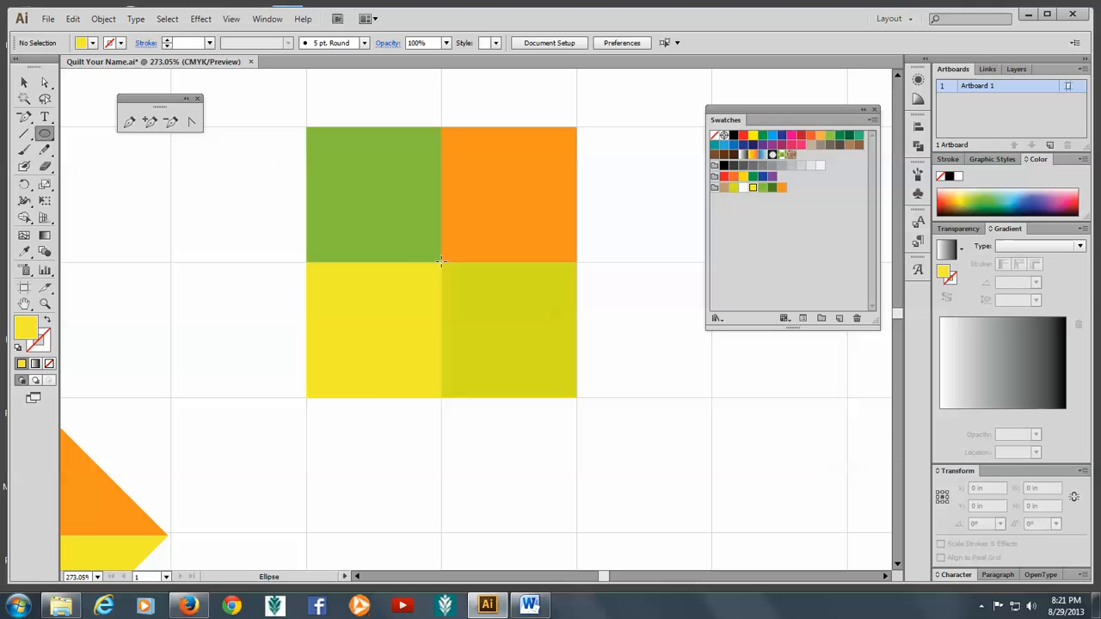
Draw a circle centred where the four squares meet and fill it dark green.
{"action": "left_click_drag", "start_coordinate": [440, 262], "coordinate": [516, 343]}
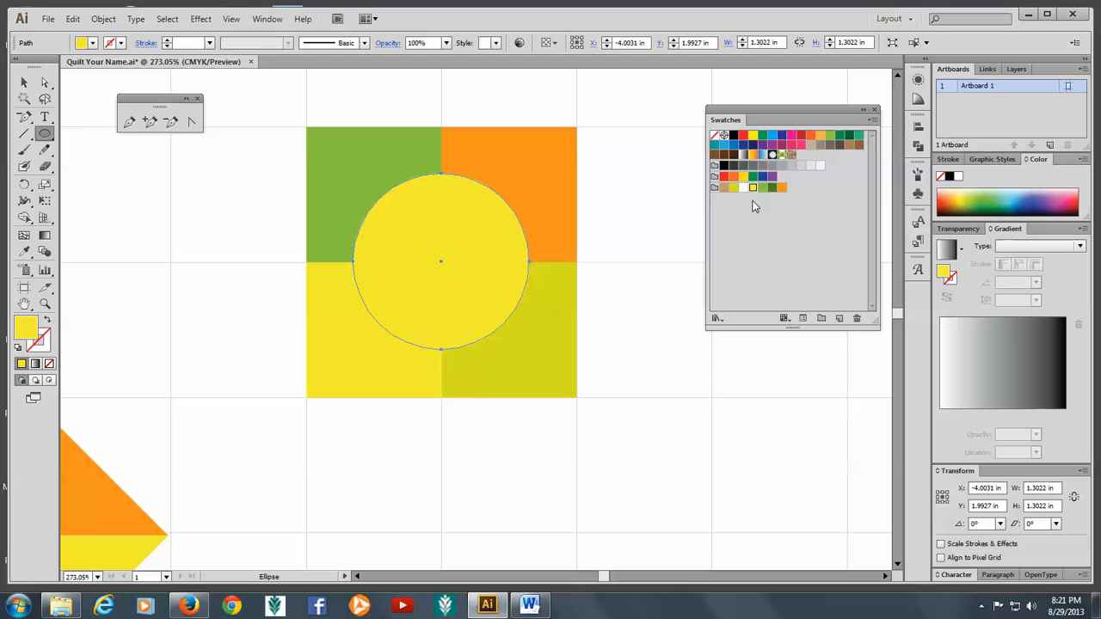
{"action": "left_click", "coordinate": [771, 187]}
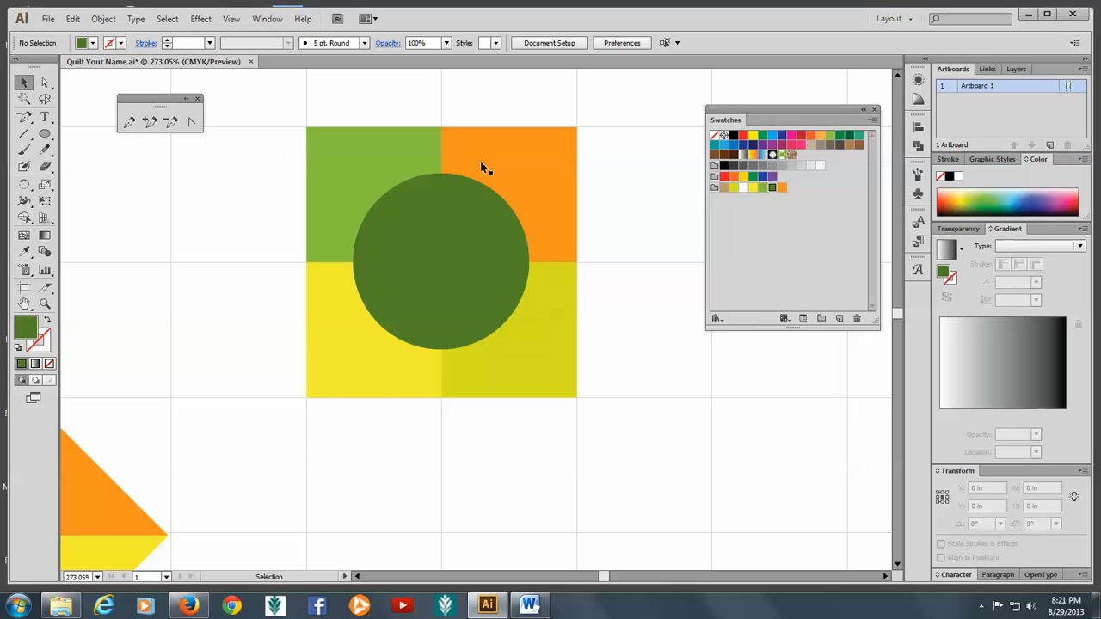
{"action": "mouse_move", "coordinate": [429, 294]}
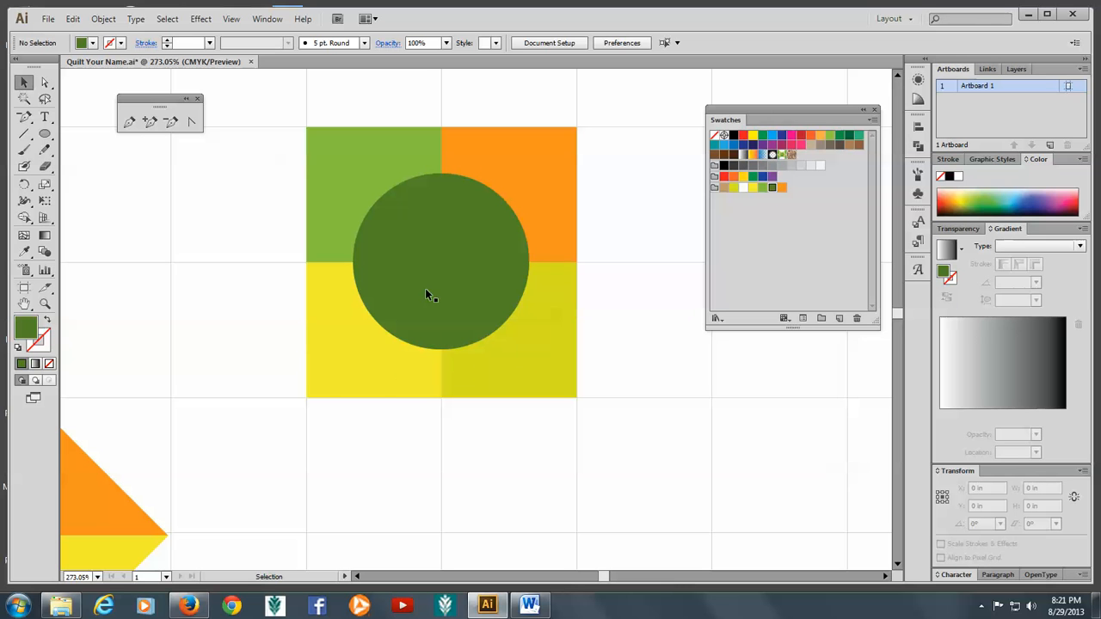
{"action": "mouse_move", "coordinate": [431, 282]}
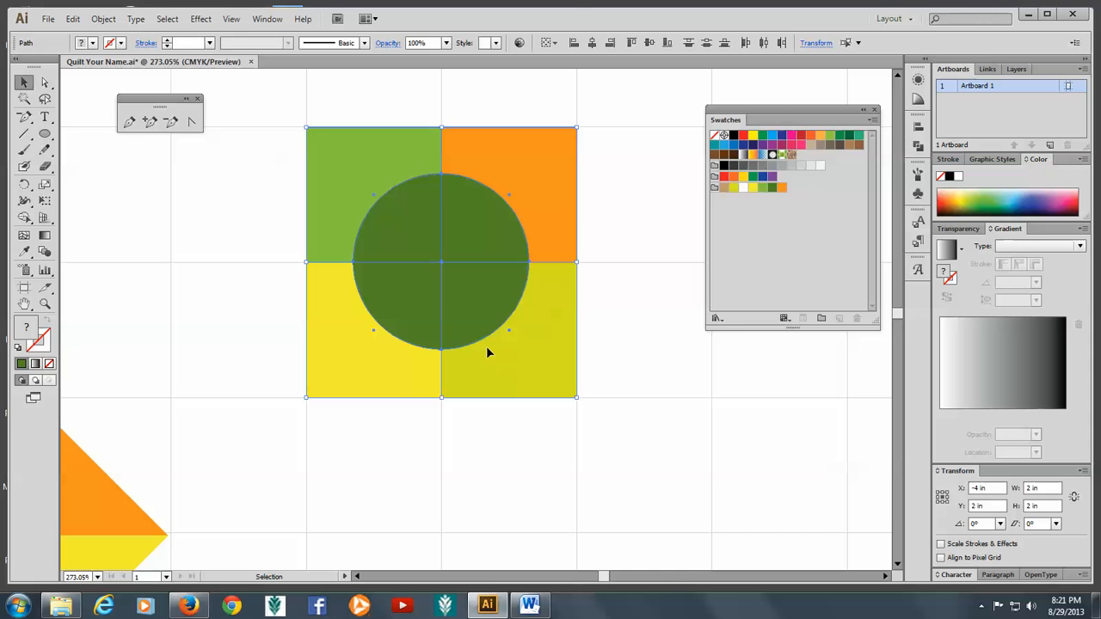
Use Pathfinder Divide to cut the circle and squares apart along their overlaps.
{"action": "left_click", "coordinate": [267, 17]}
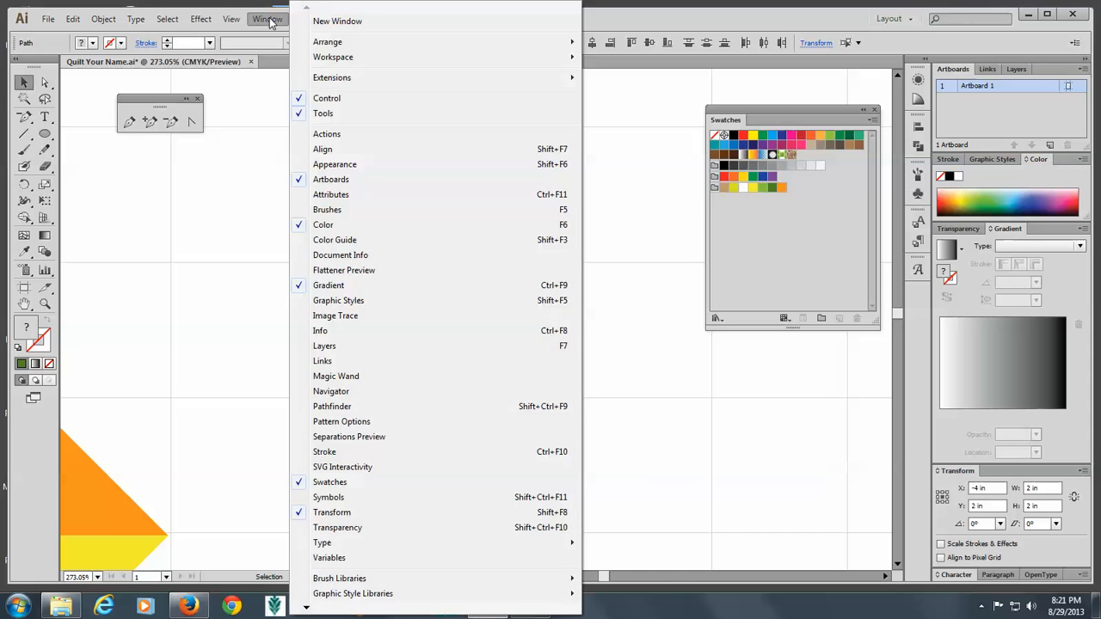
{"action": "mouse_move", "coordinate": [332, 406]}
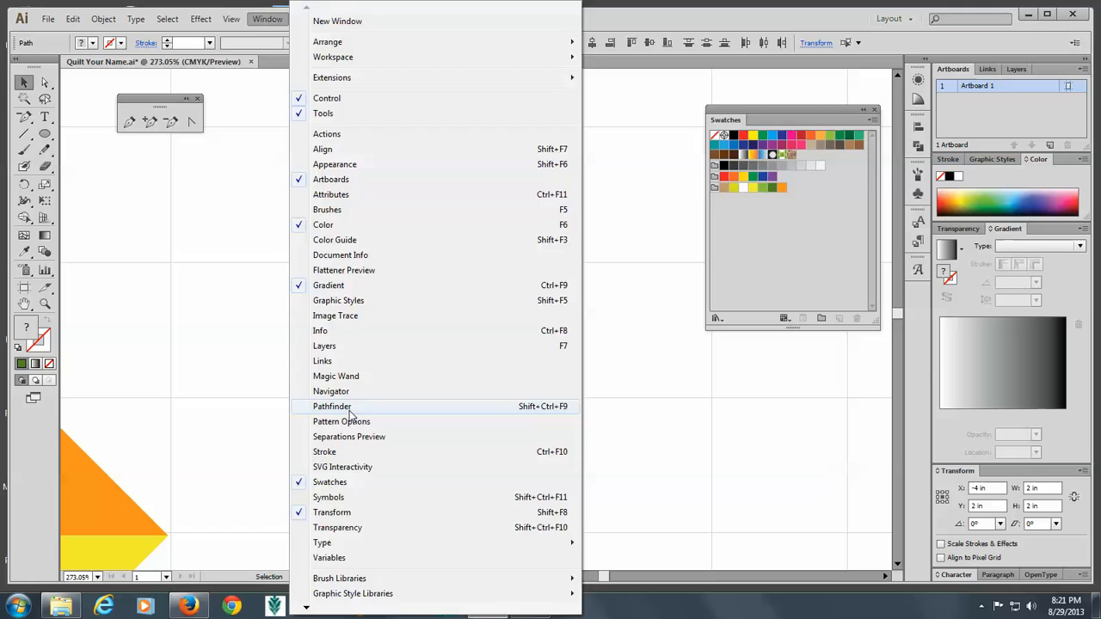
{"action": "left_click", "coordinate": [332, 406]}
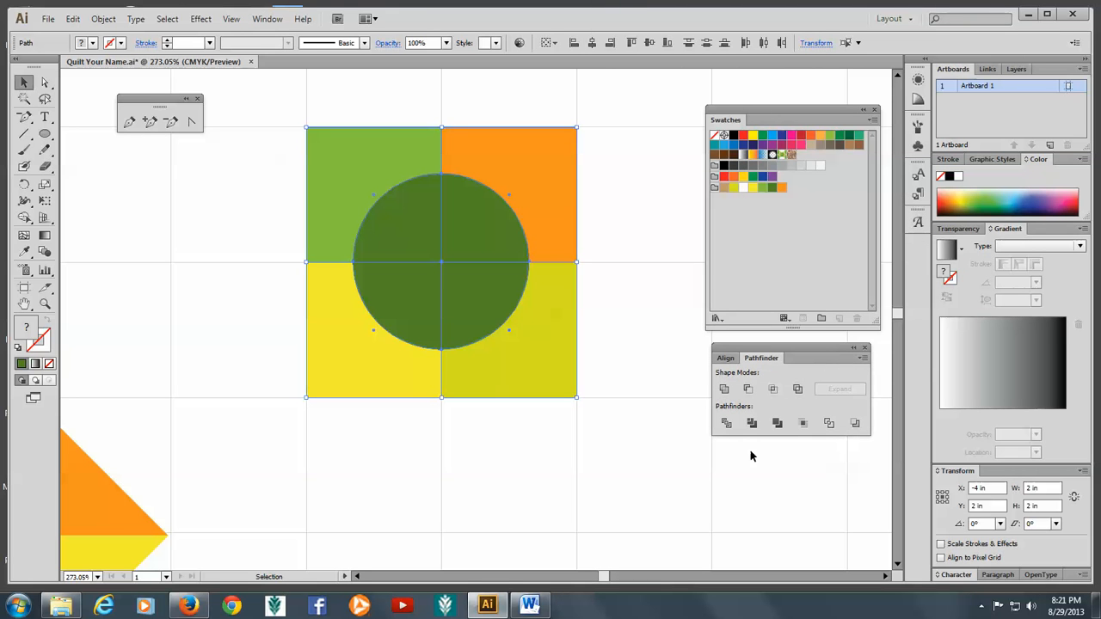
{"action": "mouse_move", "coordinate": [726, 424]}
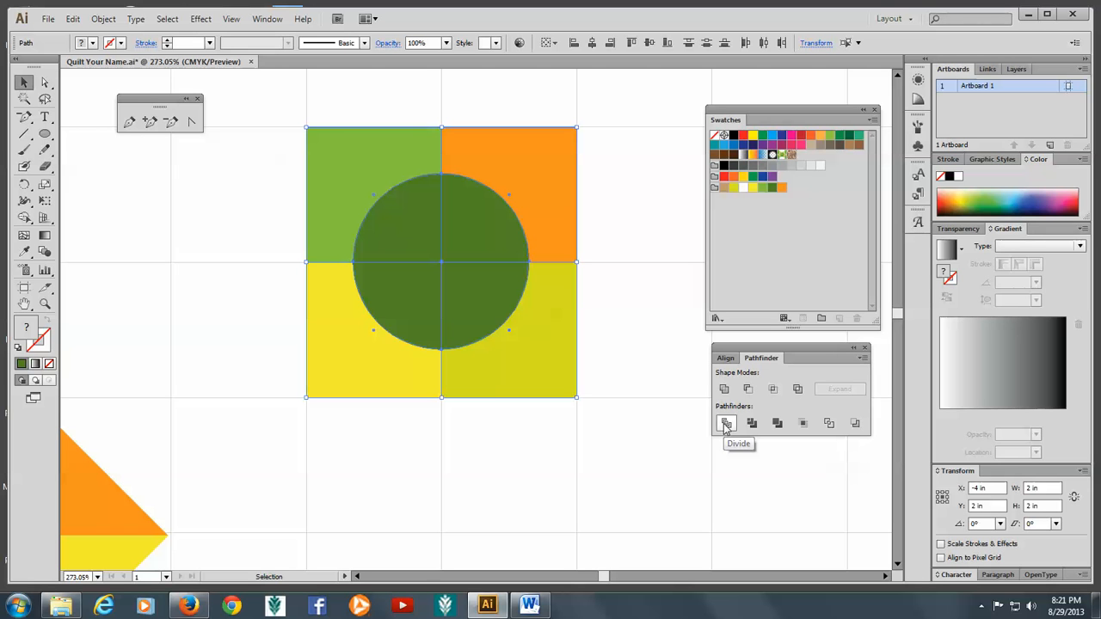
{"action": "left_click", "coordinate": [727, 423]}
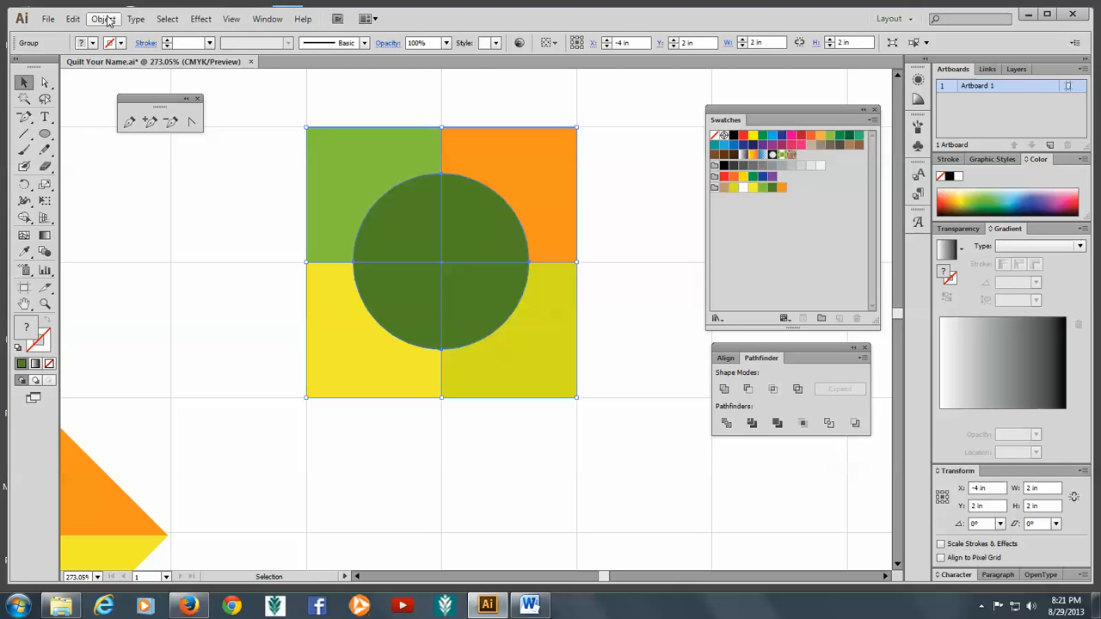
Ungroup the divided pieces via Object > Ungroup.
{"action": "left_click", "coordinate": [103, 17]}
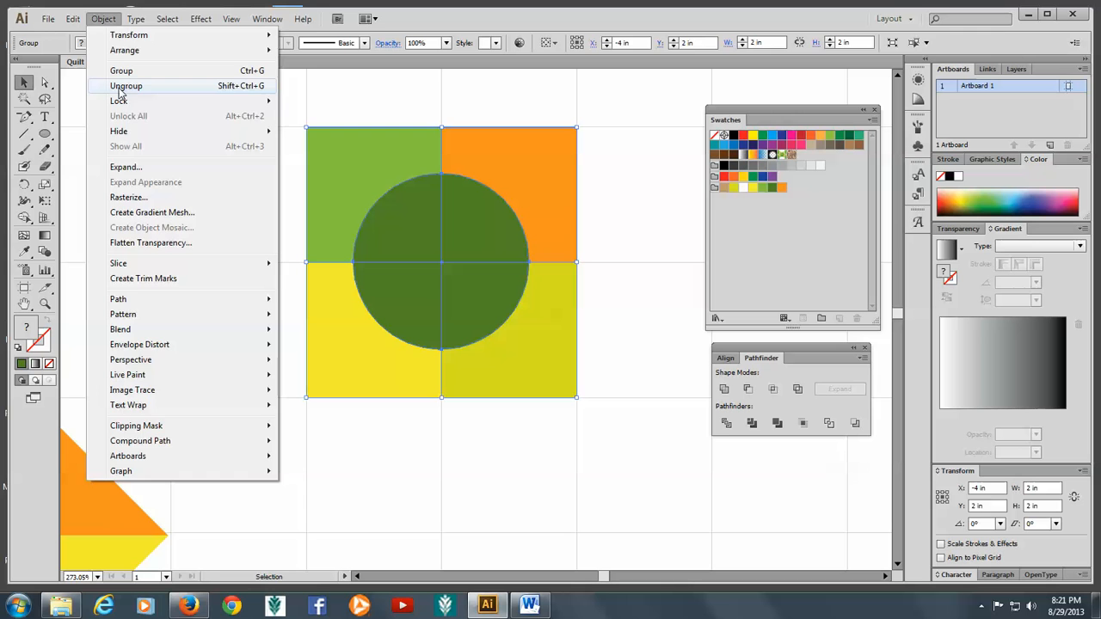
{"action": "left_click", "coordinate": [127, 86]}
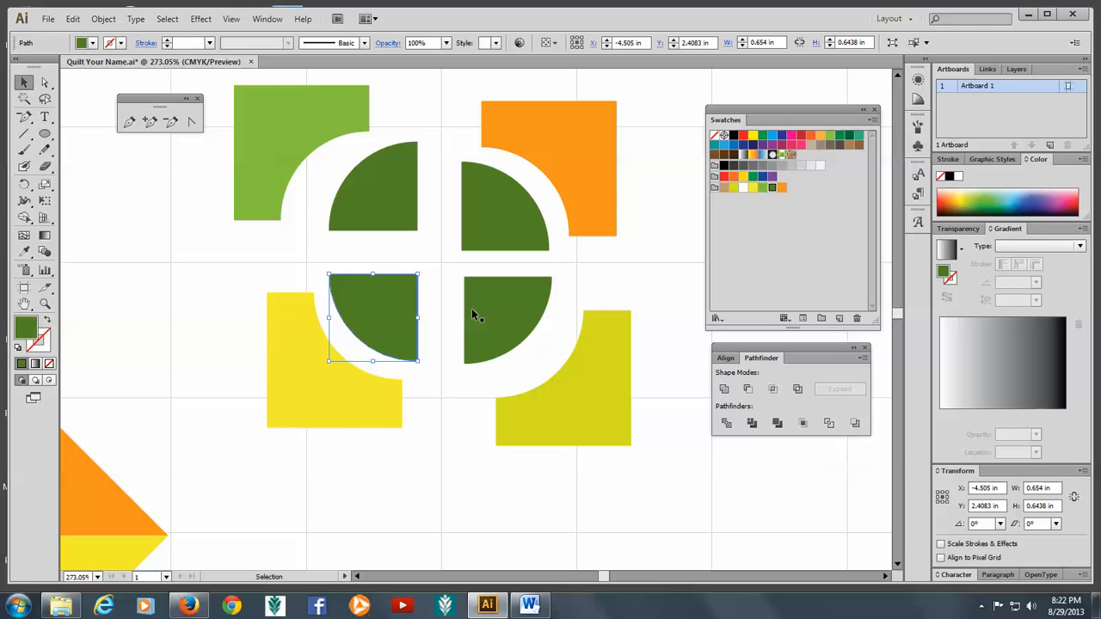
{"action": "mouse_move", "coordinate": [695, 224]}
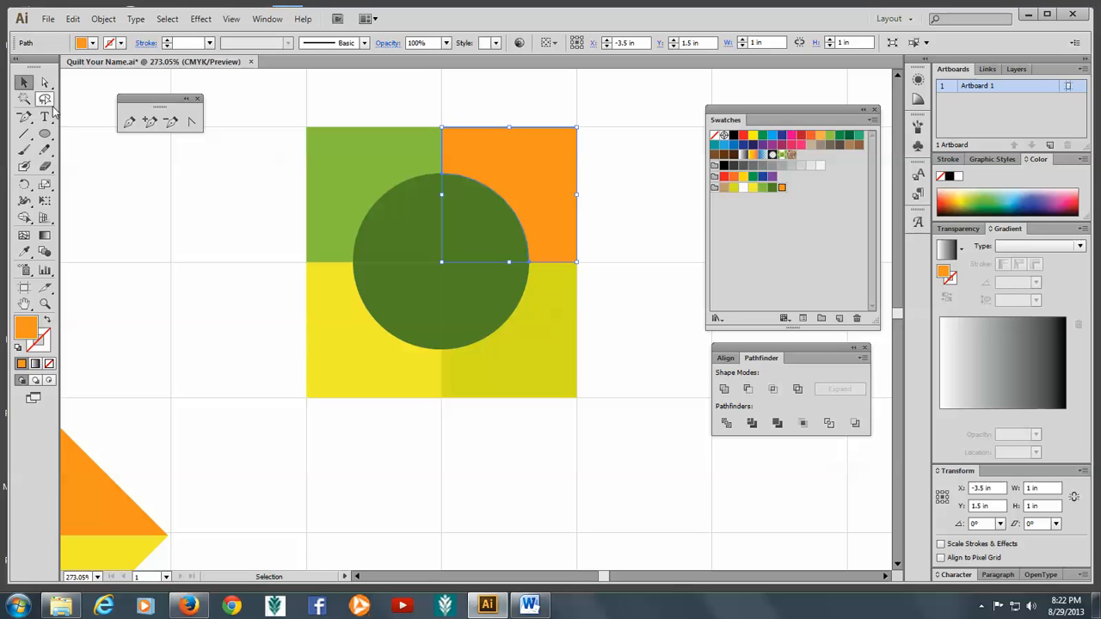
Group the upper-left and upper-right squares each with their quarter of the circle.
{"action": "left_click", "coordinate": [359, 215]}
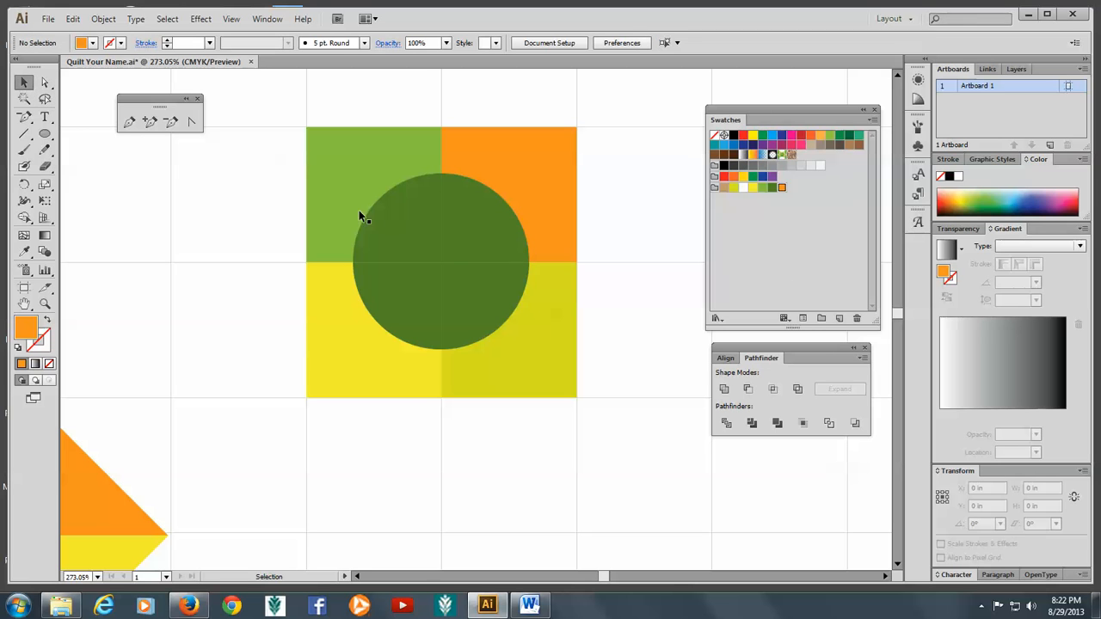
{"action": "mouse_move", "coordinate": [250, 197]}
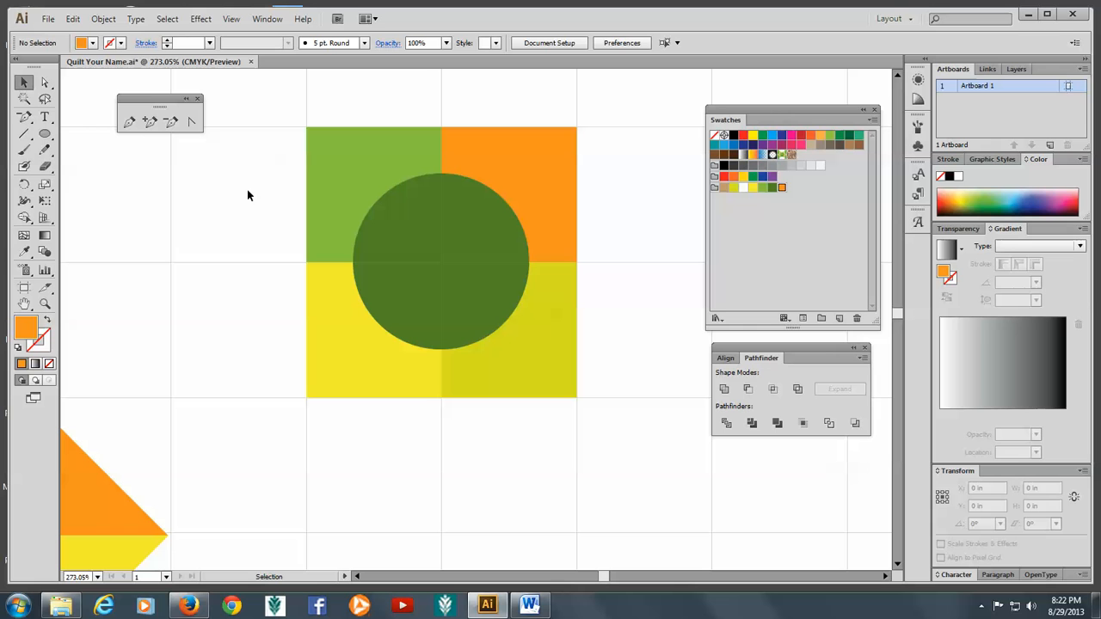
{"action": "mouse_move", "coordinate": [411, 227]}
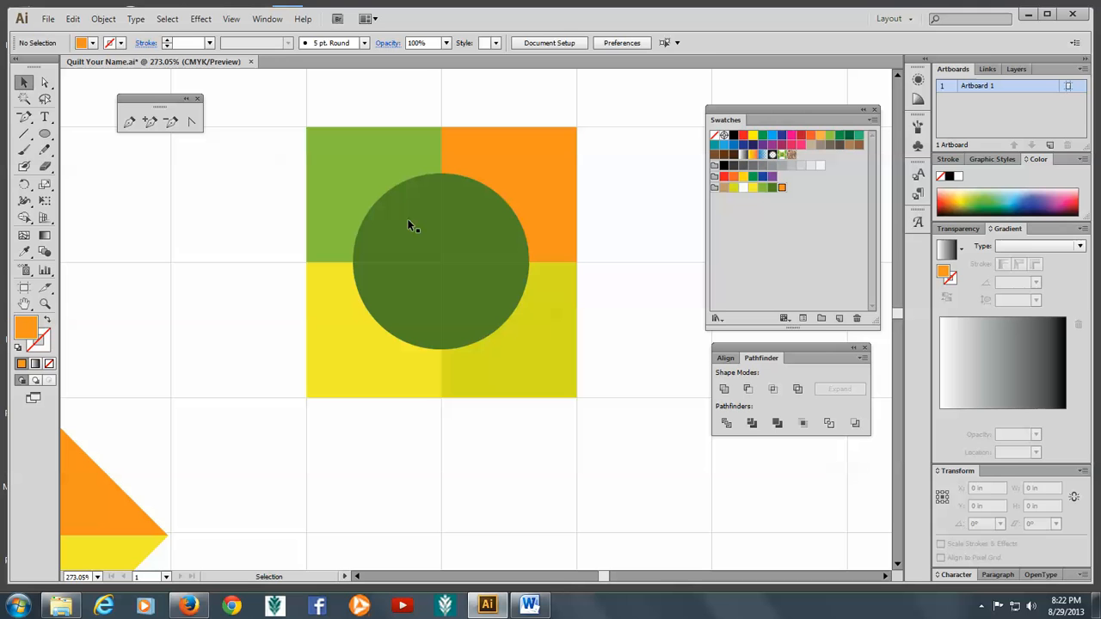
{"action": "left_click", "coordinate": [396, 220]}
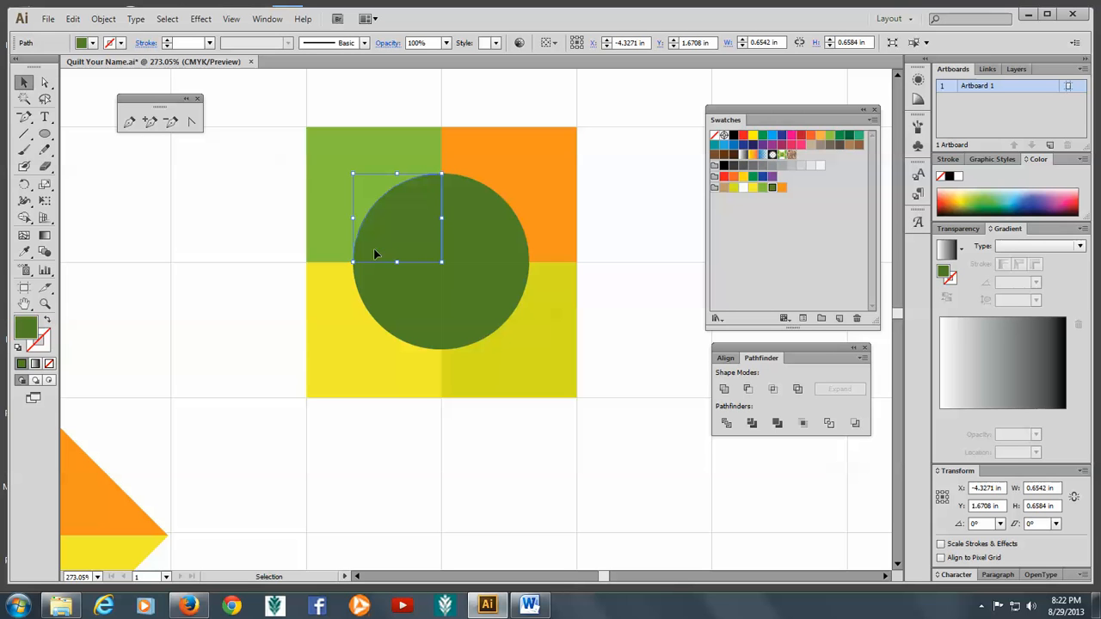
{"action": "mouse_move", "coordinate": [430, 203]}
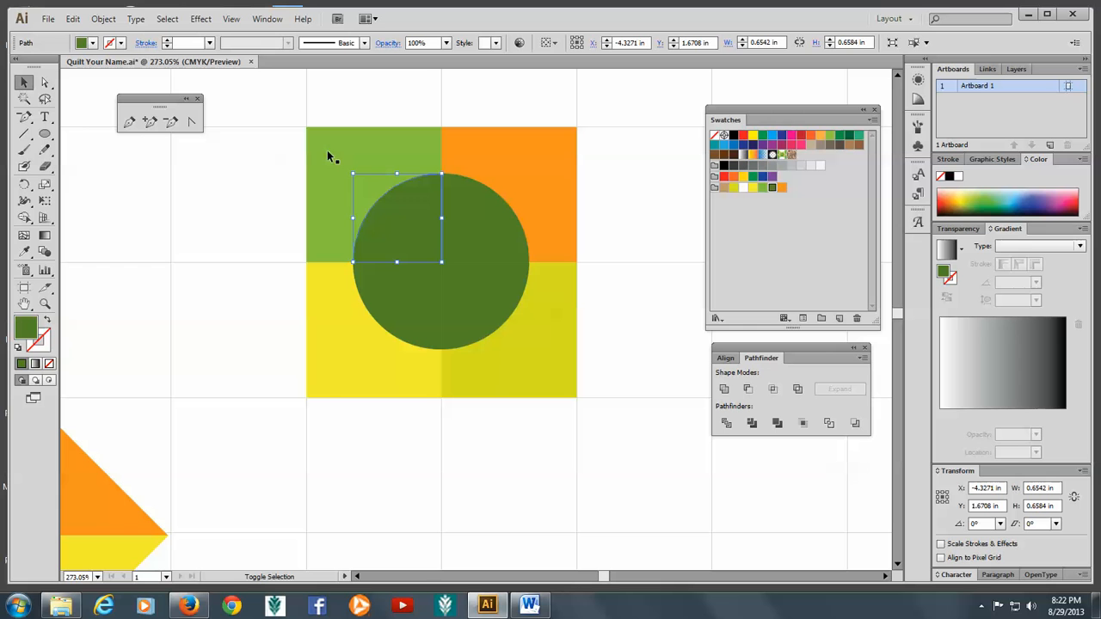
{"action": "mouse_move", "coordinate": [325, 148]}
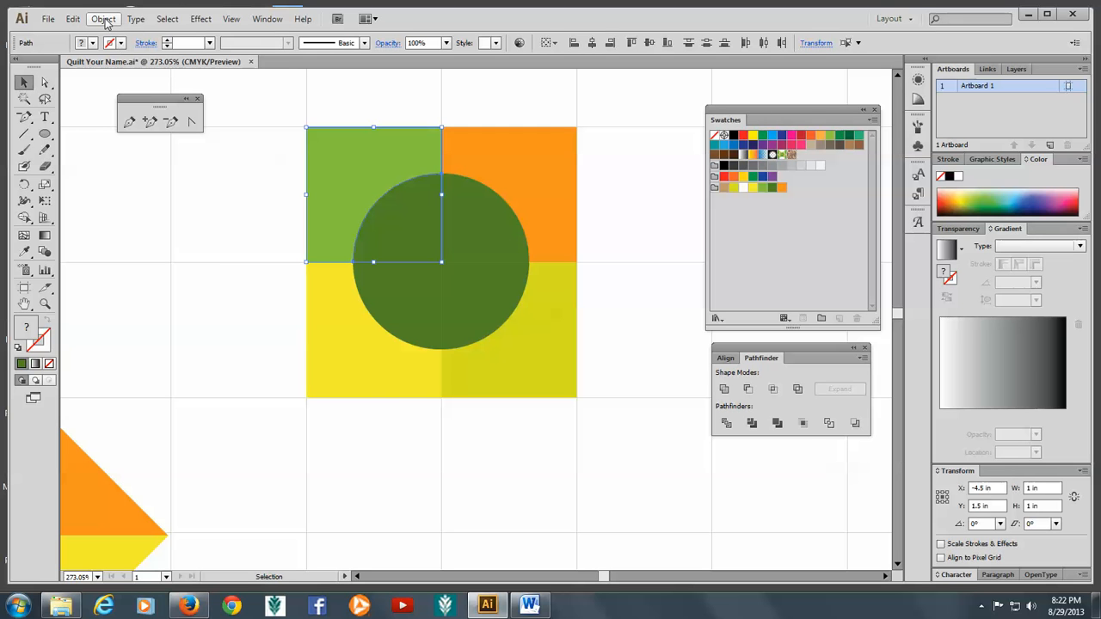
{"action": "left_click", "coordinate": [103, 19]}
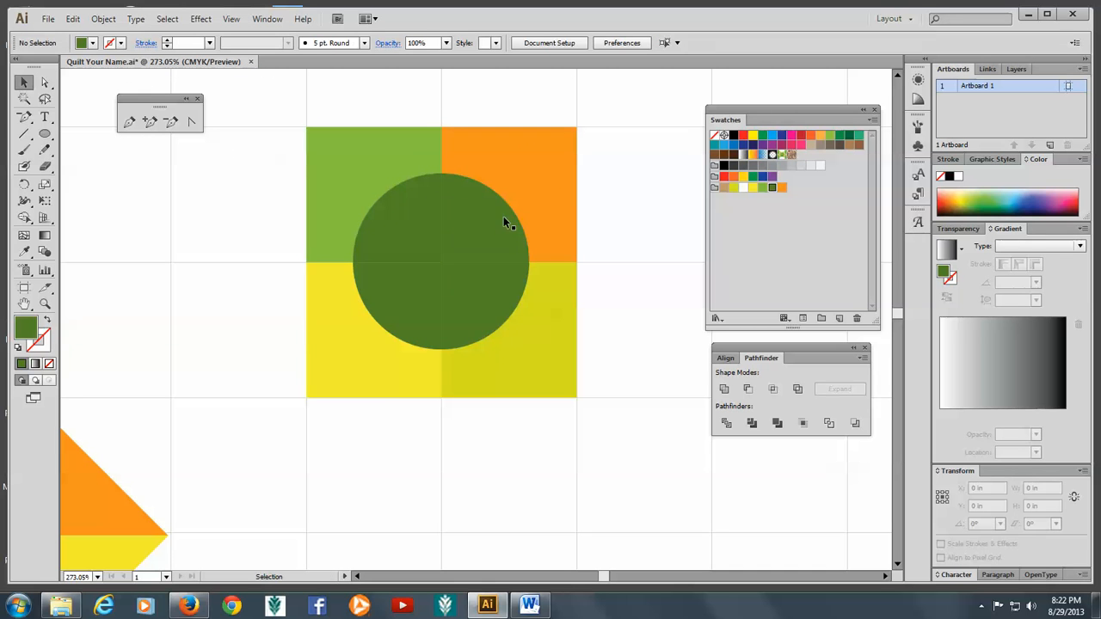
{"action": "left_click", "coordinate": [499, 215]}
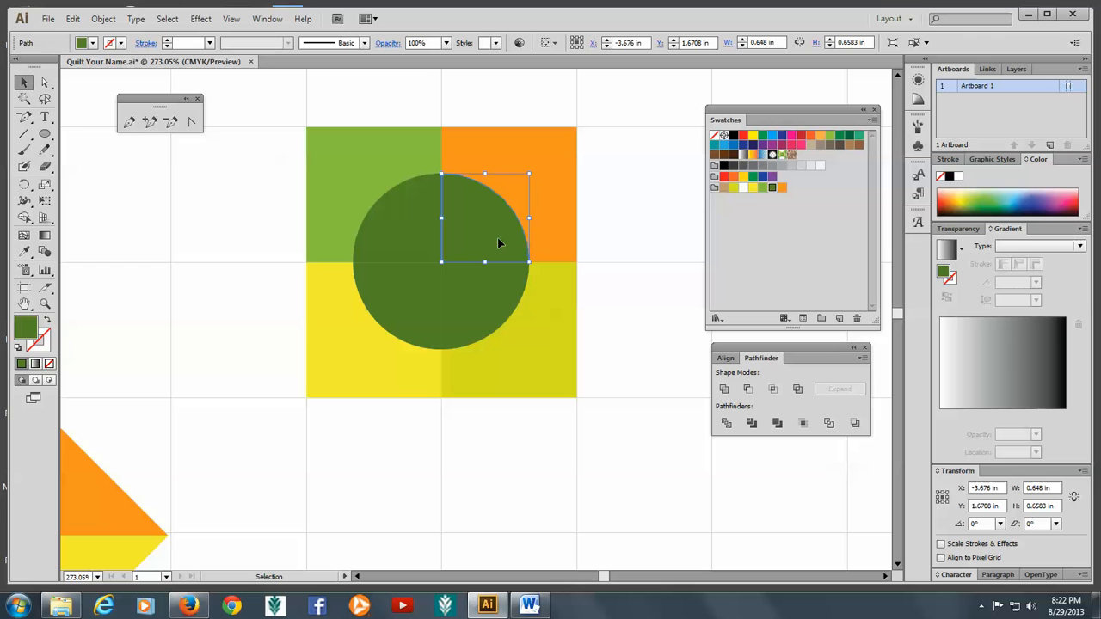
{"action": "mouse_move", "coordinate": [503, 238]}
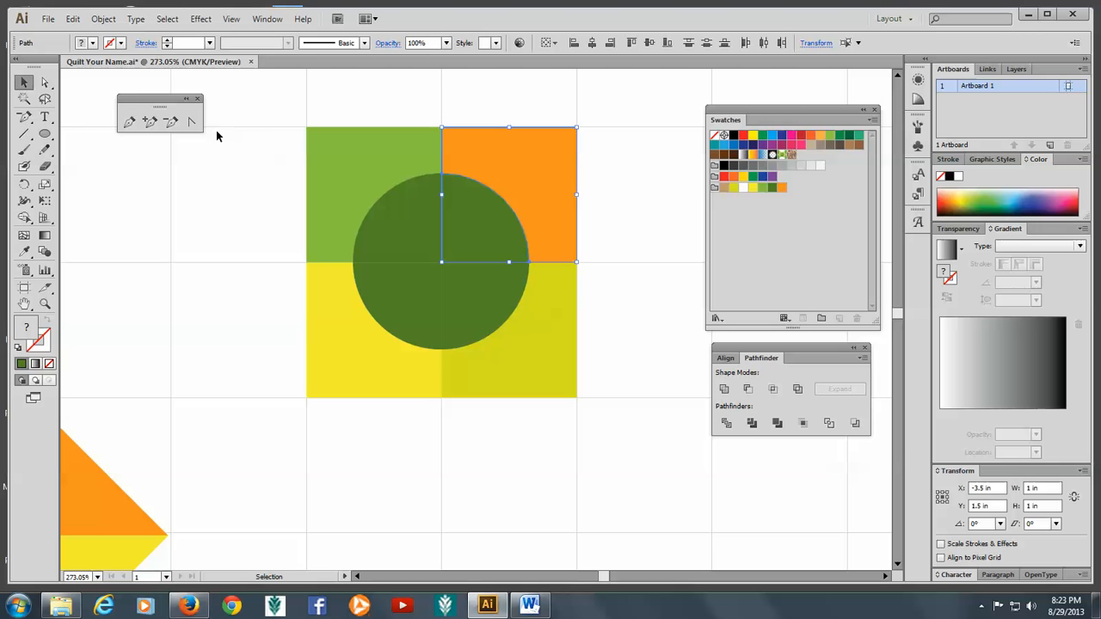
{"action": "left_click", "coordinate": [104, 17]}
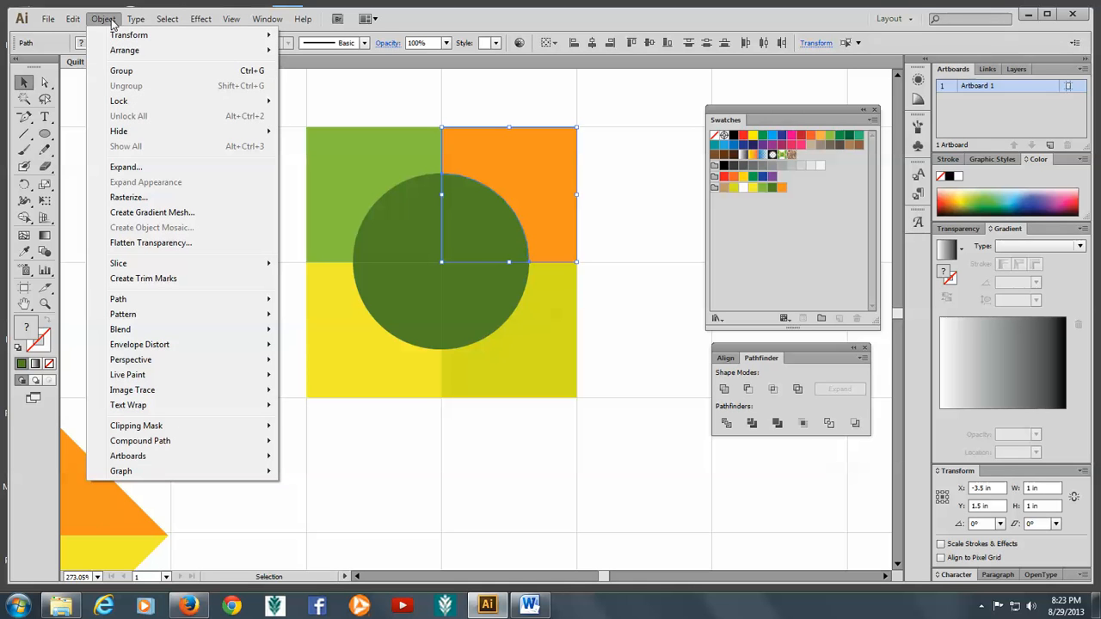
{"action": "mouse_move", "coordinate": [121, 71]}
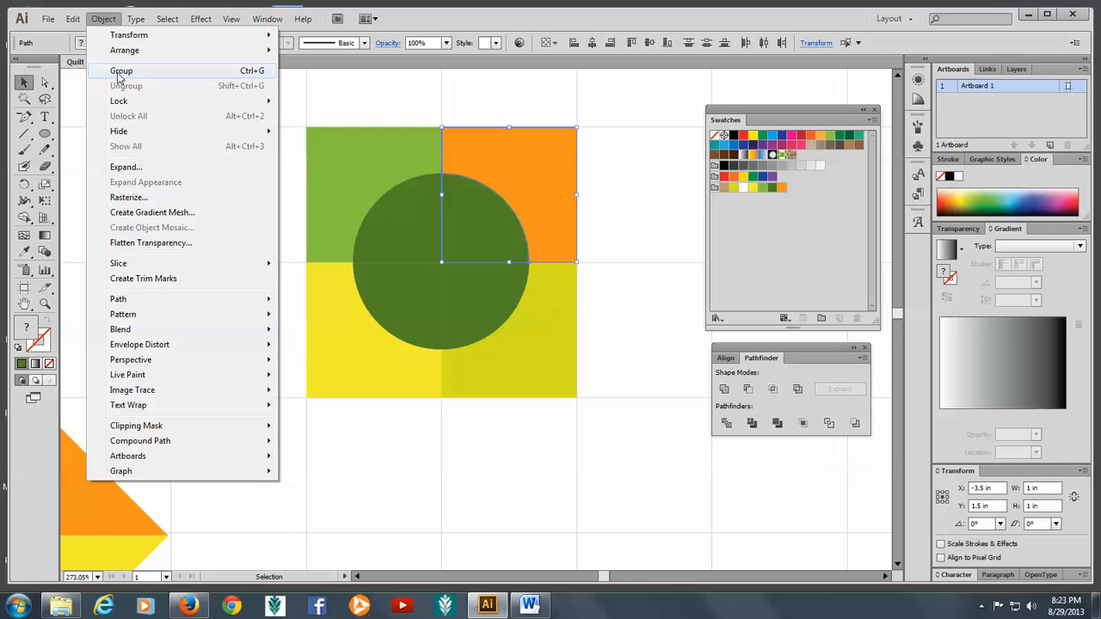
{"action": "left_click", "coordinate": [121, 71]}
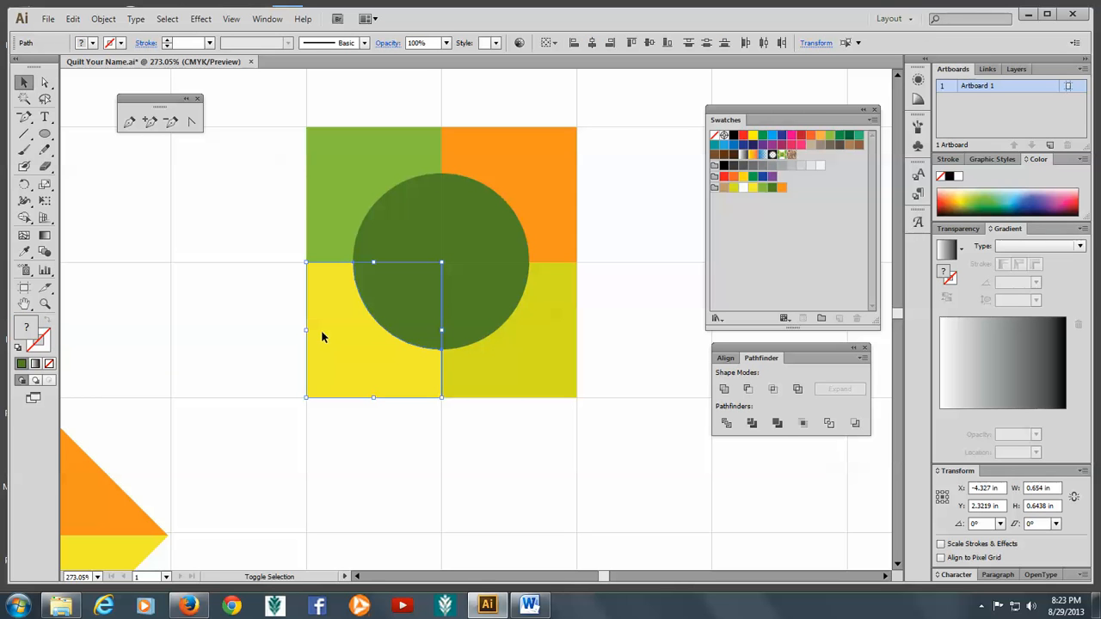
Group the lower-left and lower-right squares with their circle pieces into quarter units.
{"action": "left_click", "coordinate": [103, 17]}
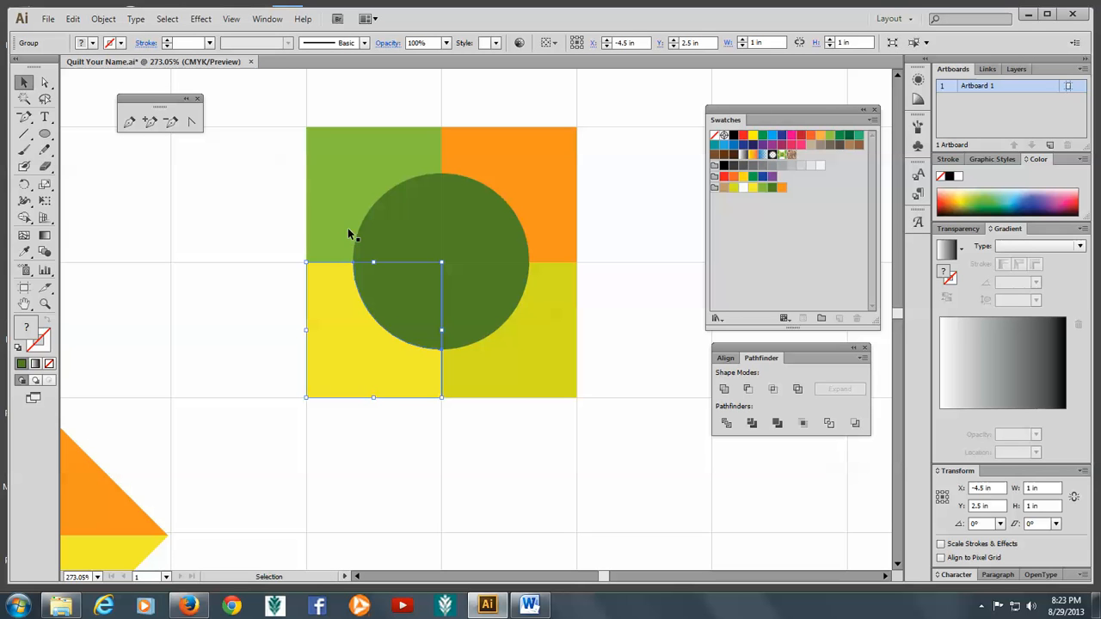
{"action": "left_click", "coordinate": [473, 292]}
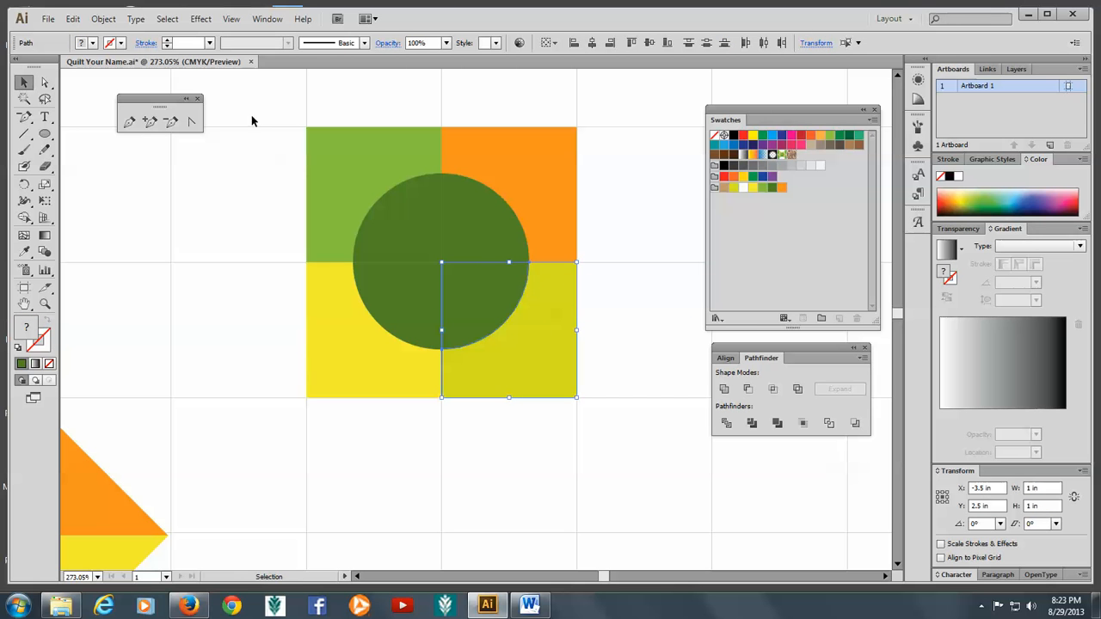
{"action": "left_click", "coordinate": [103, 17]}
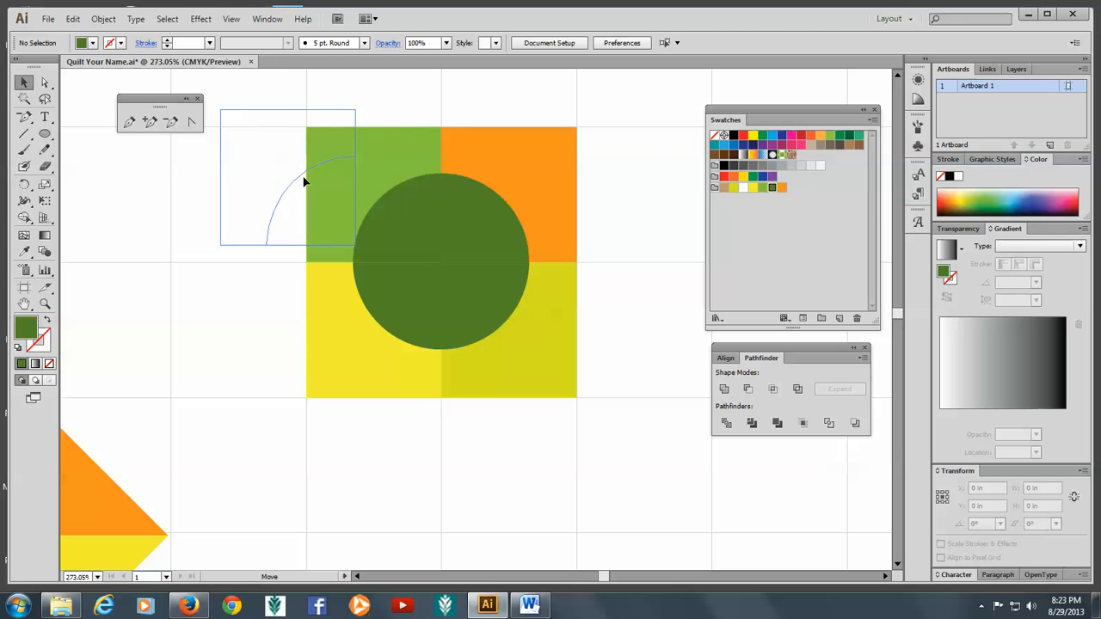
{"action": "left_click", "coordinate": [303, 181]}
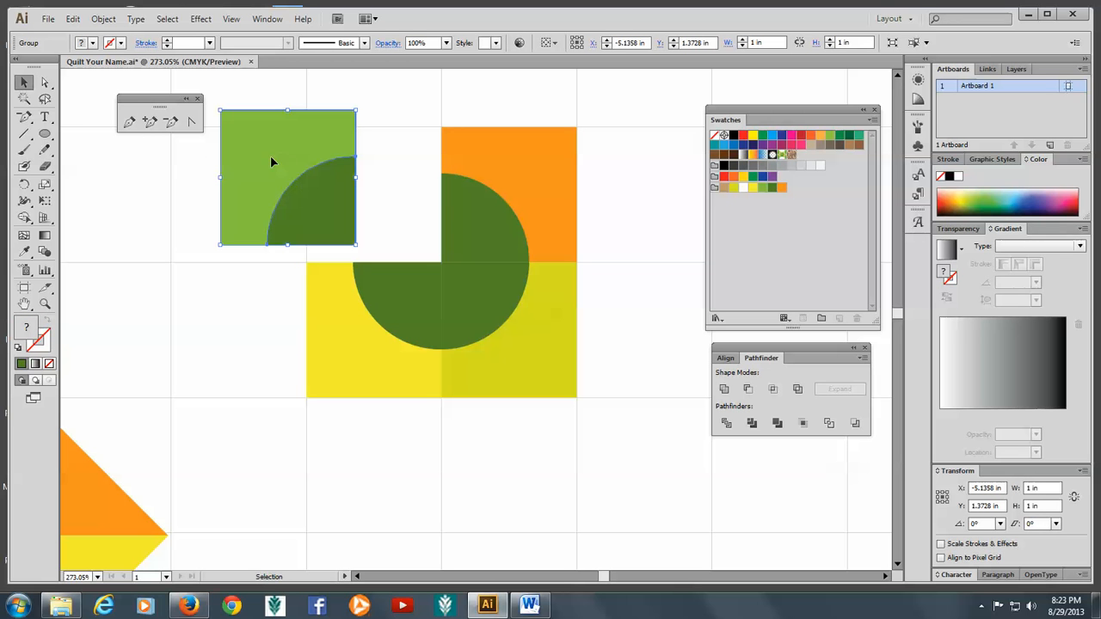
{"action": "mouse_move", "coordinate": [228, 155]}
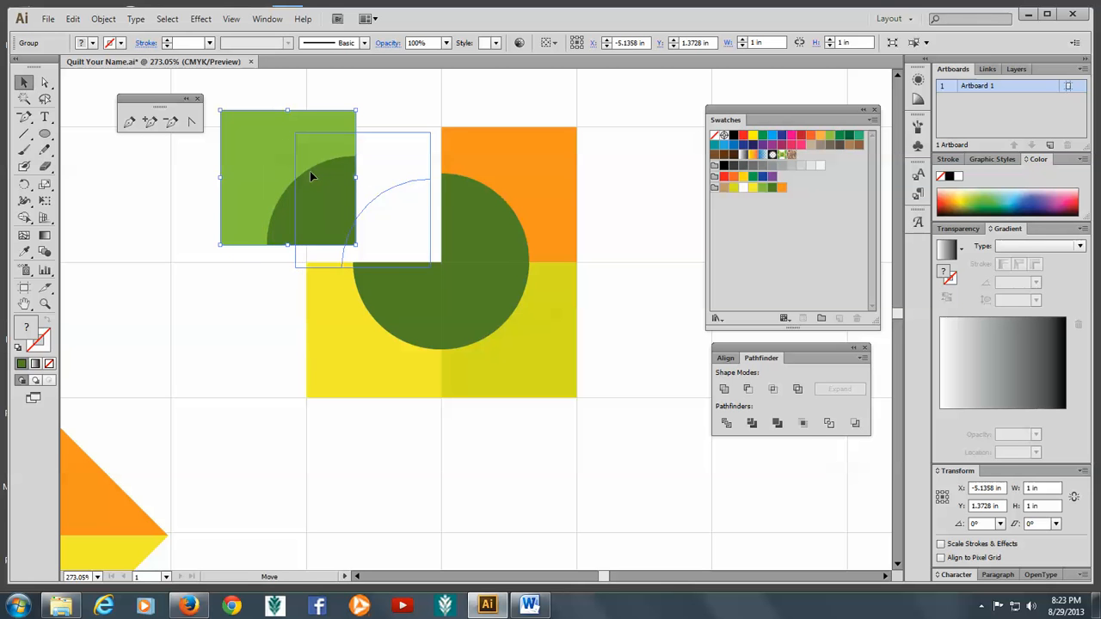
{"action": "left_click", "coordinate": [231, 19]}
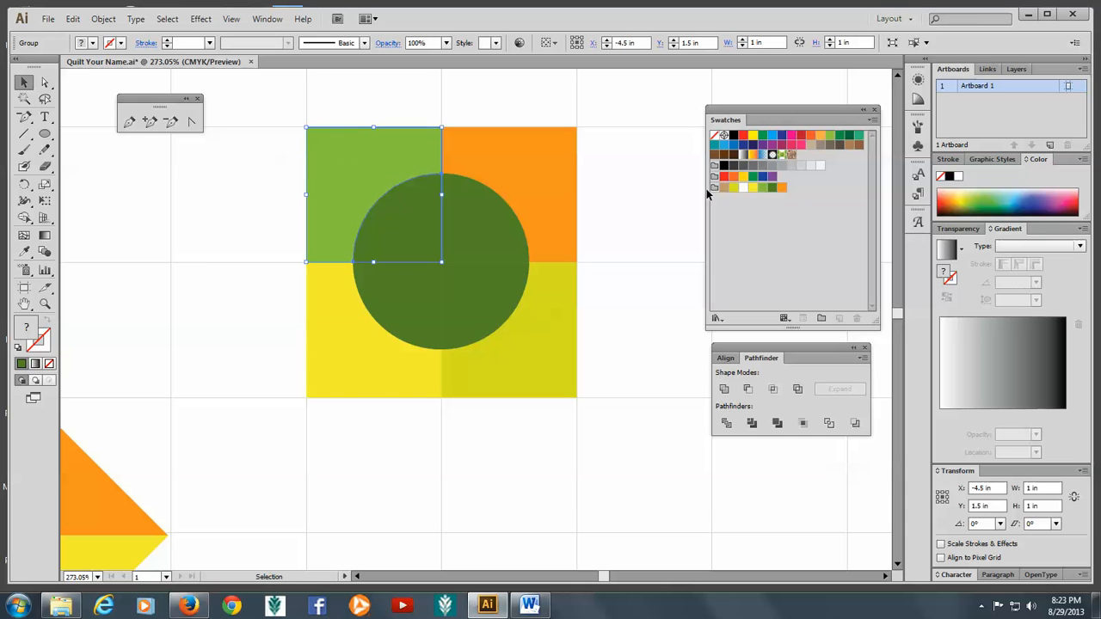
{"action": "mouse_move", "coordinate": [627, 158]}
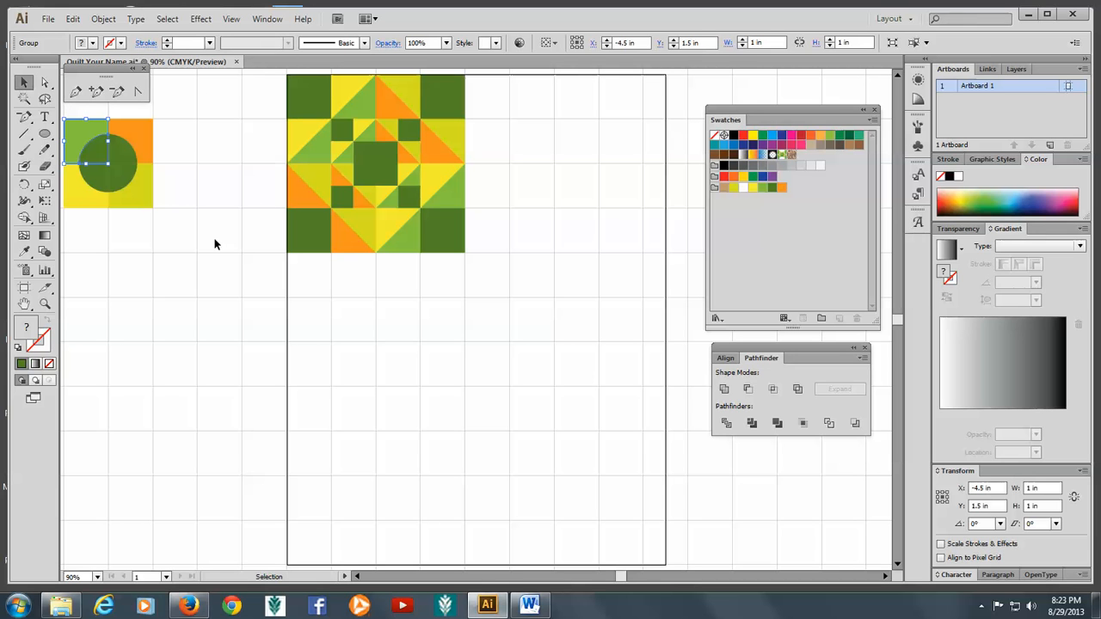
{"action": "mouse_move", "coordinate": [207, 249]}
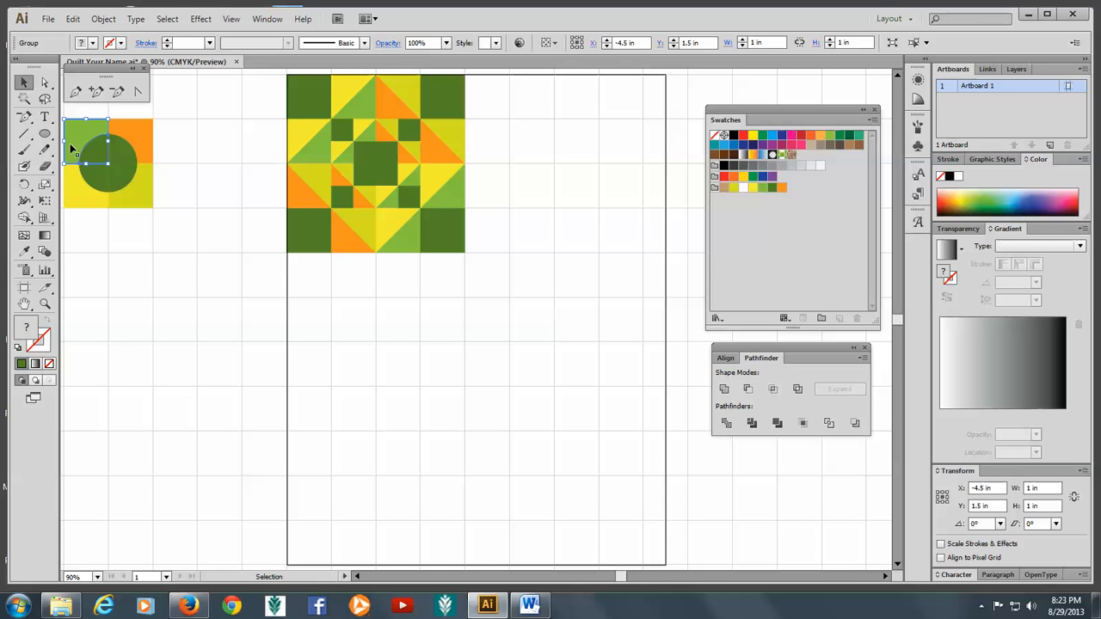
{"action": "mouse_move", "coordinate": [523, 128]}
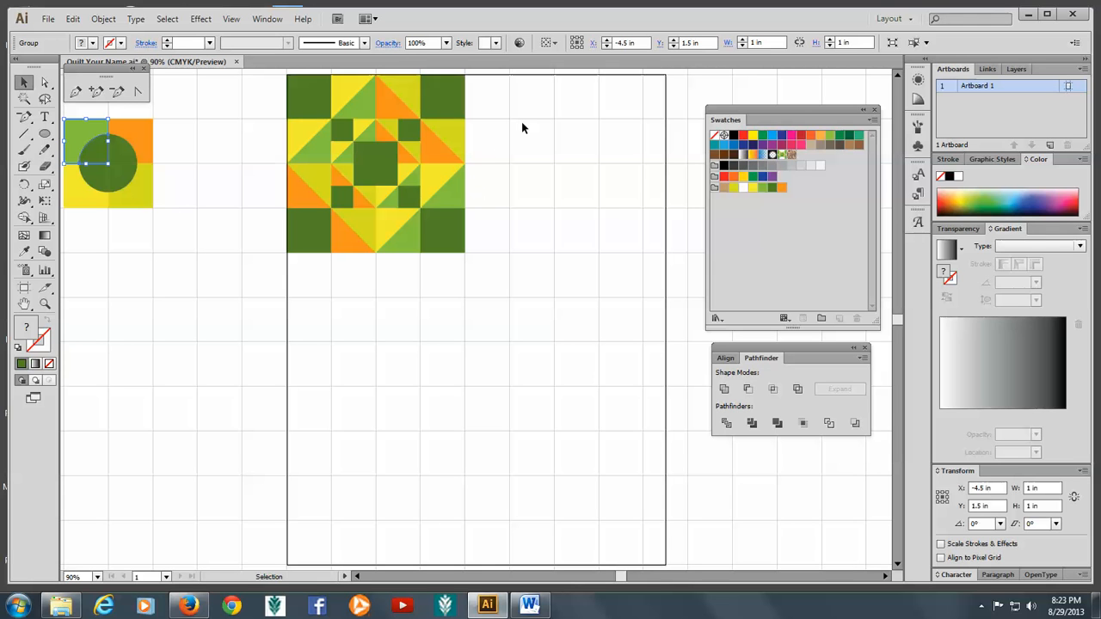
{"action": "mouse_move", "coordinate": [520, 105]}
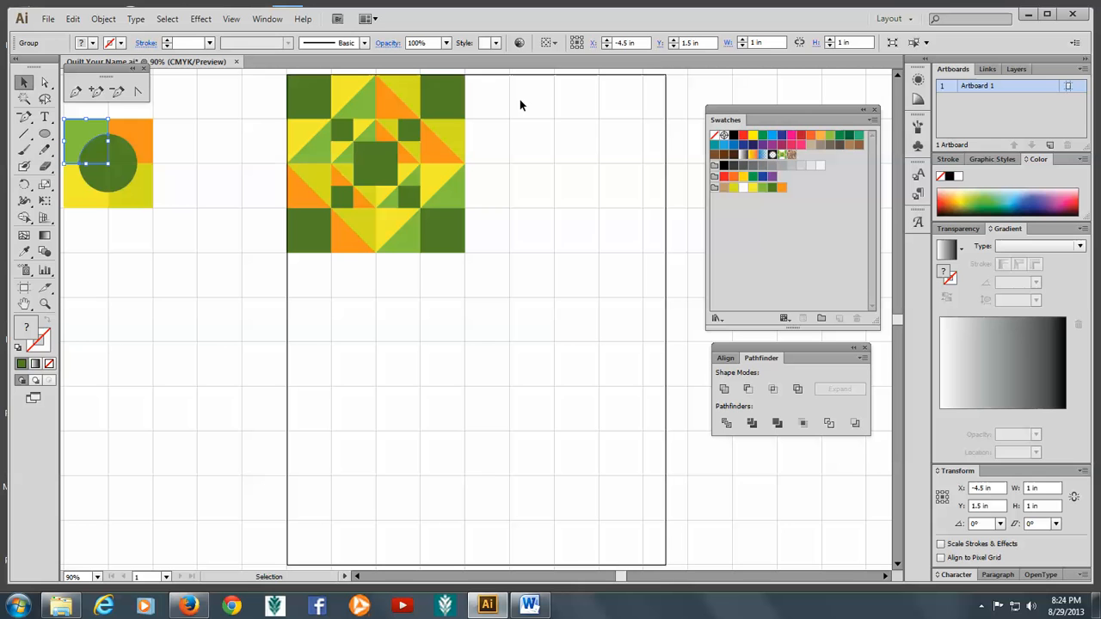
{"action": "mouse_move", "coordinate": [491, 116]}
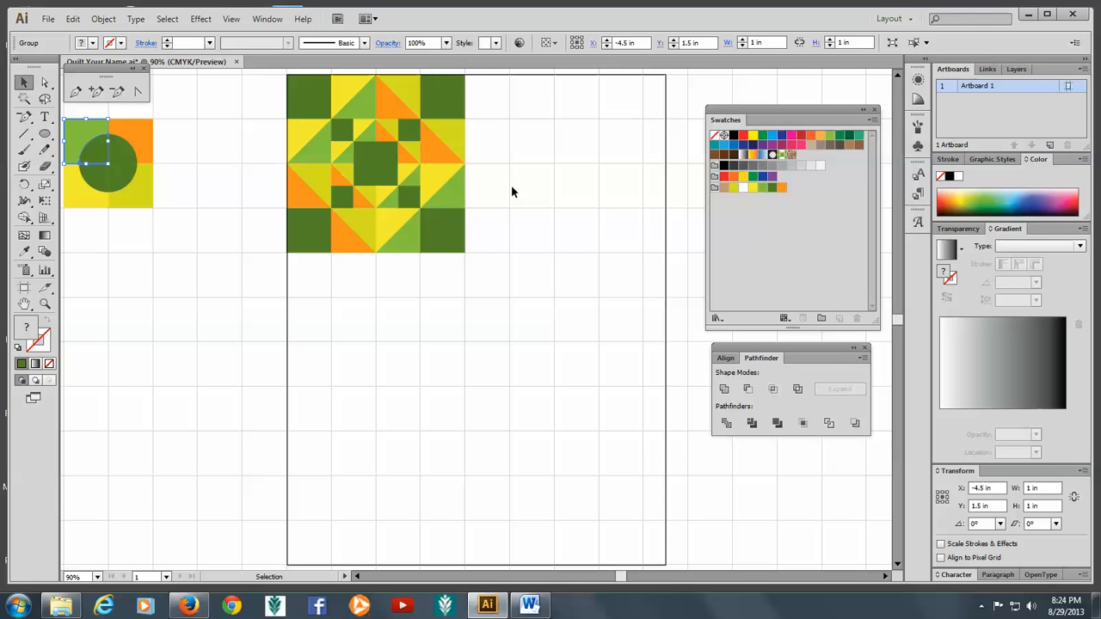
{"action": "mouse_move", "coordinate": [489, 101]}
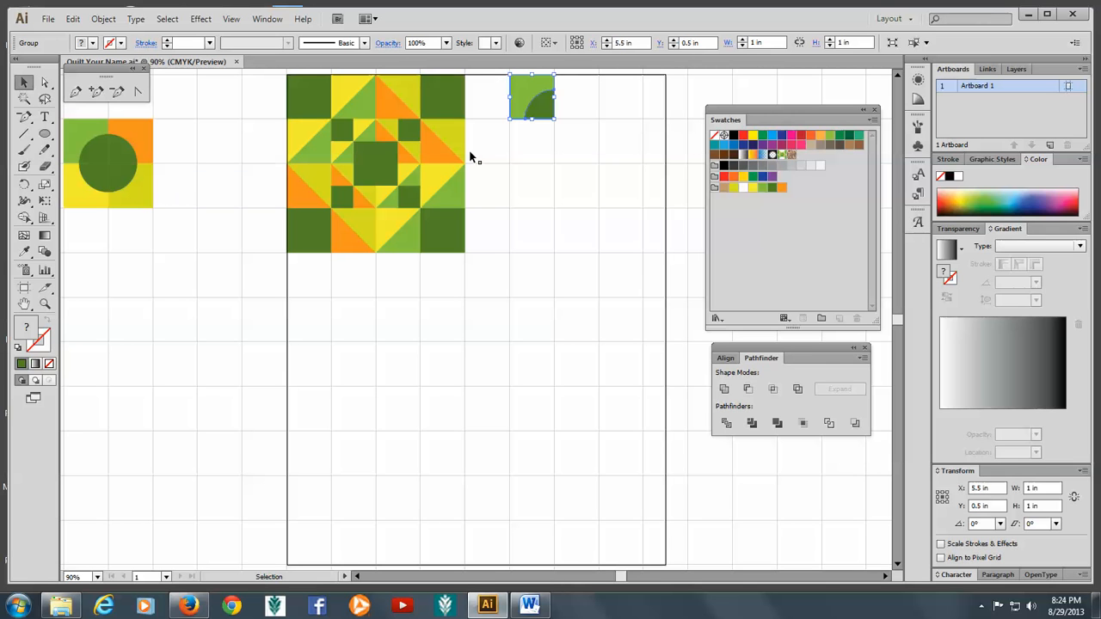
{"action": "mouse_move", "coordinate": [446, 159]}
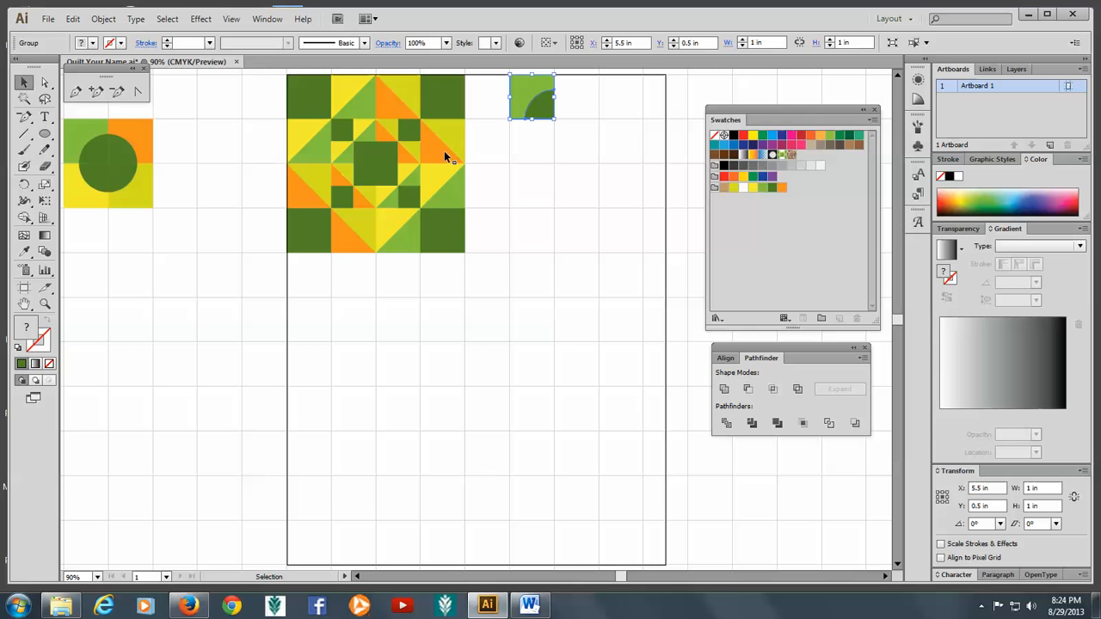
{"action": "mouse_move", "coordinate": [146, 156]}
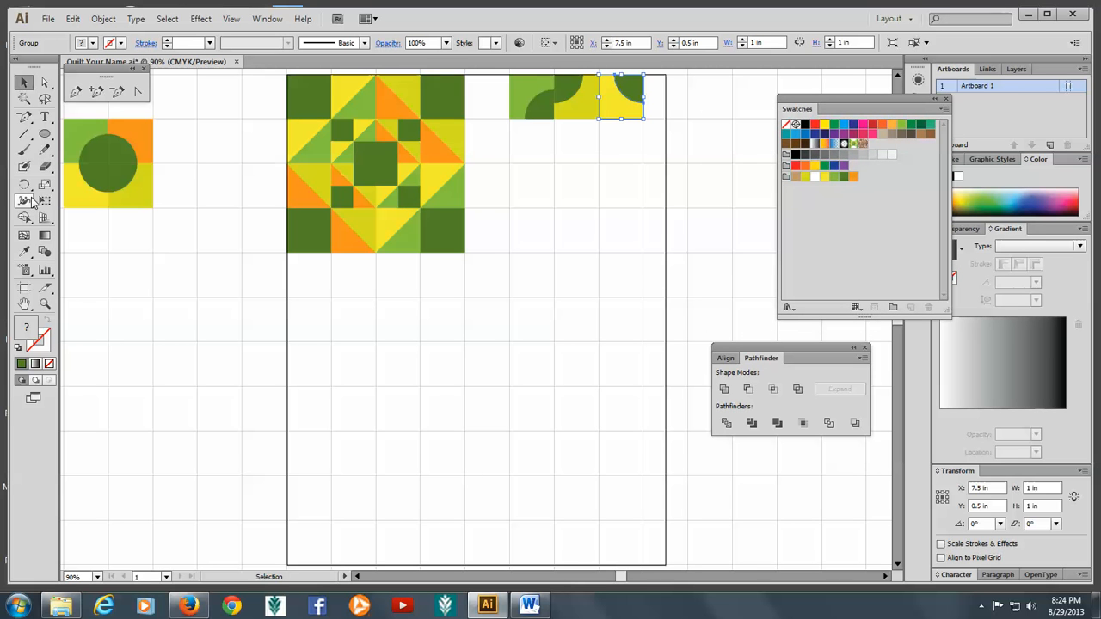
{"action": "mouse_move", "coordinate": [136, 145]}
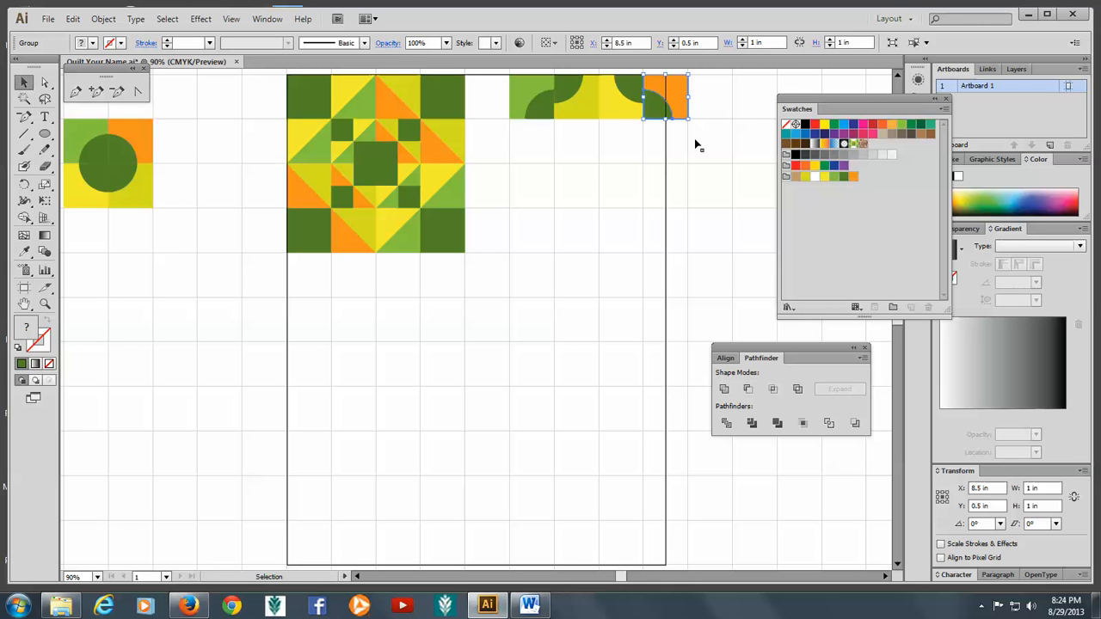
{"action": "mouse_move", "coordinate": [317, 244]}
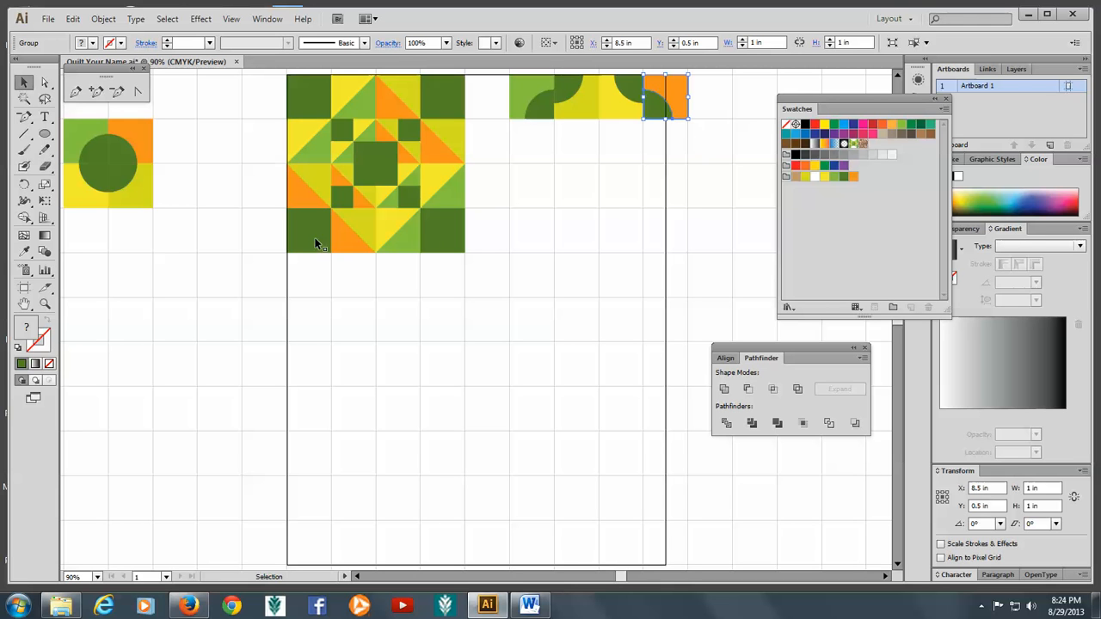
{"action": "mouse_move", "coordinate": [127, 196]}
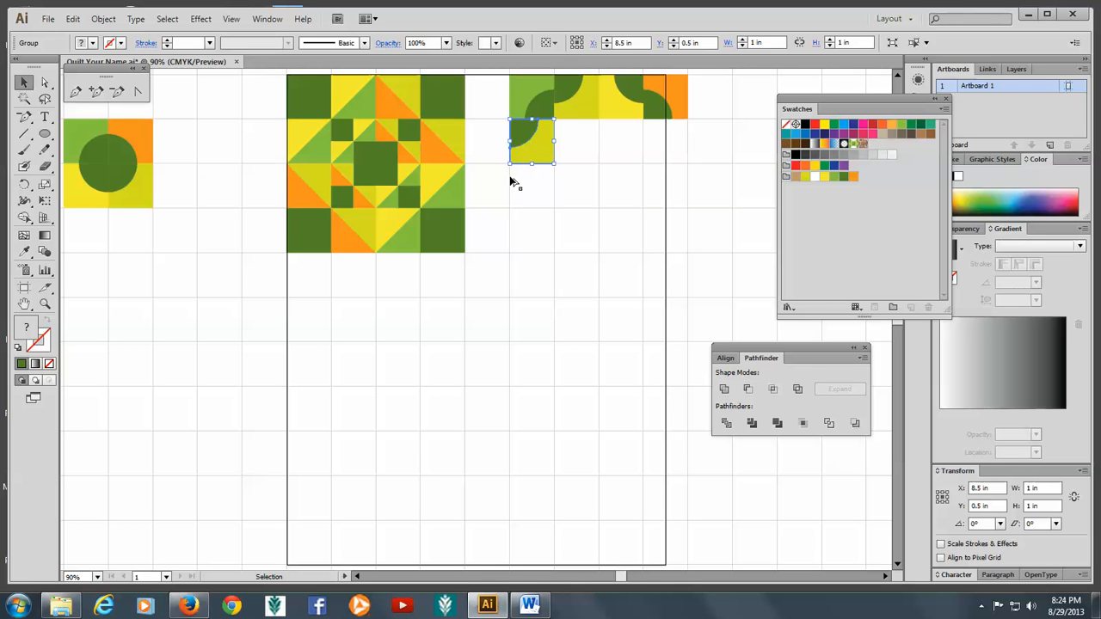
Alt-copy quarter units to fill the second row of the drunkard's path block.
{"action": "left_click_drag", "start_coordinate": [532, 141], "coordinate": [532, 181]}
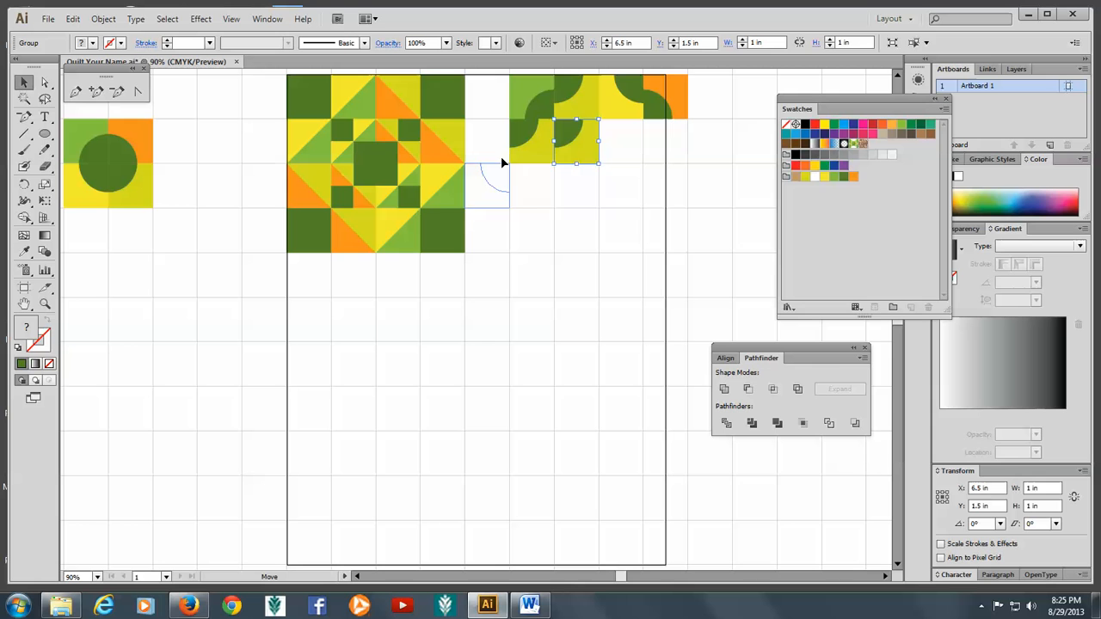
{"action": "left_click_drag", "start_coordinate": [485, 185], "coordinate": [619, 141]}
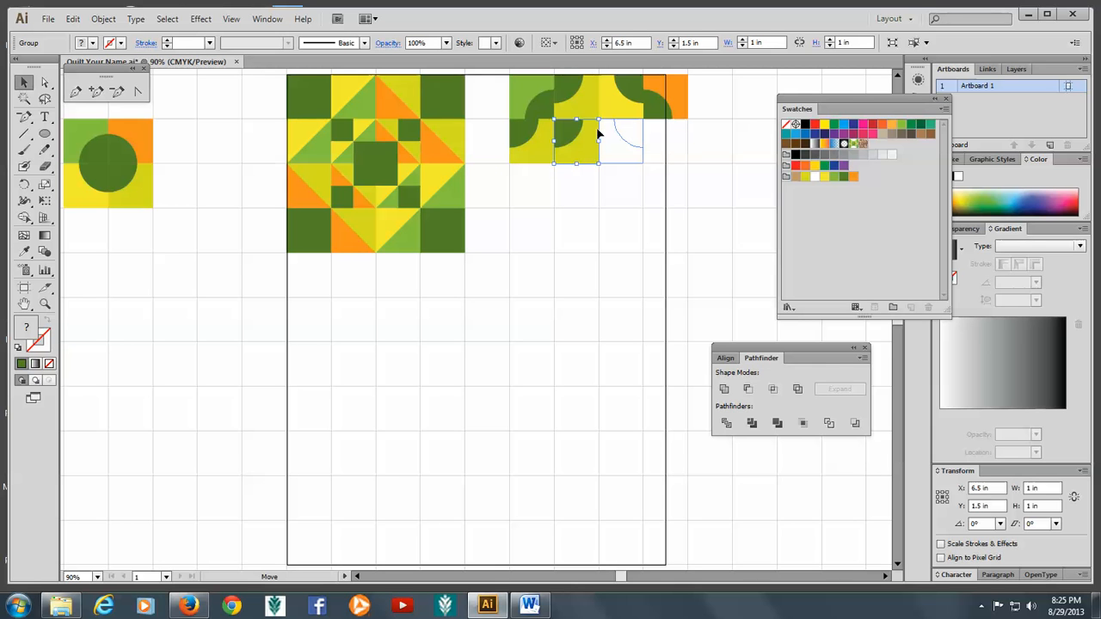
{"action": "left_click_drag", "start_coordinate": [576, 138], "coordinate": [620, 141]}
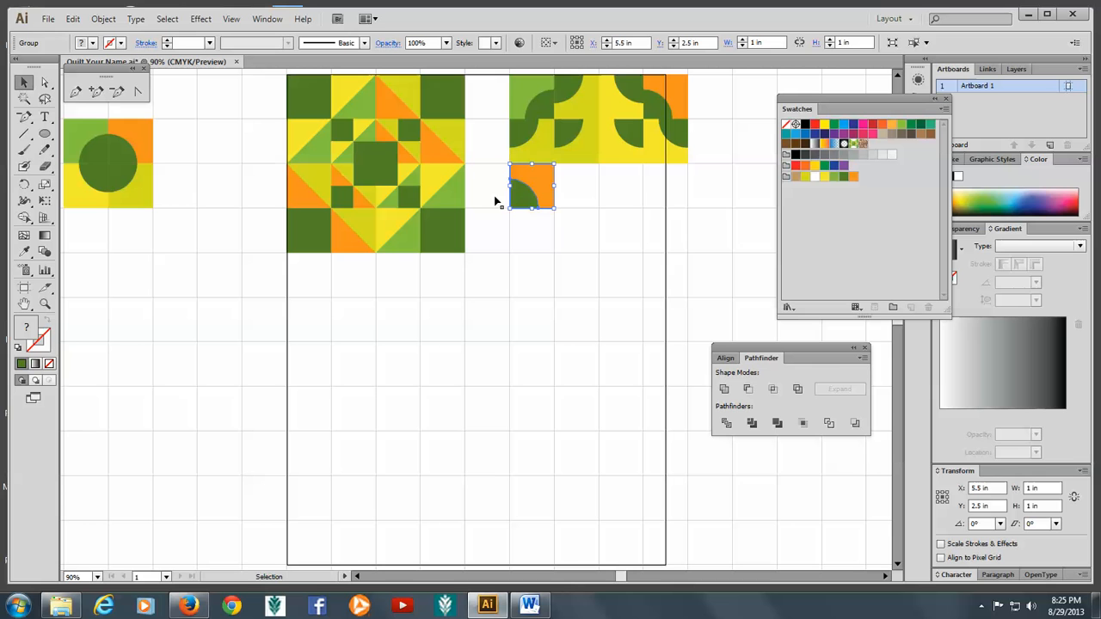
{"action": "mouse_move", "coordinate": [114, 193]}
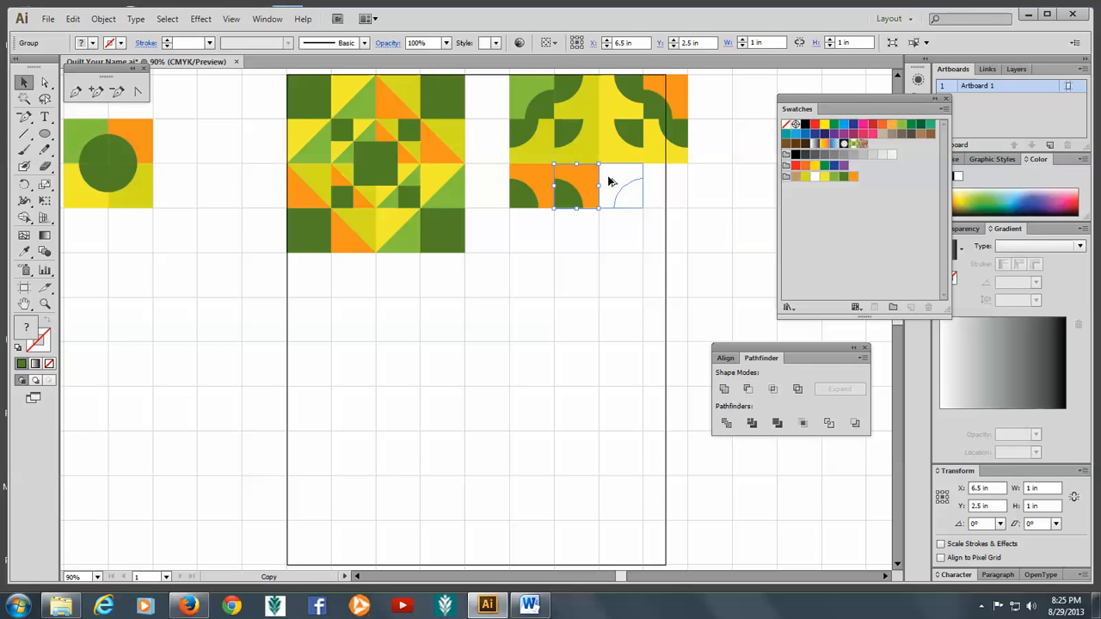
Alt-copy quarter units to start the third row of the block.
{"action": "left_click_drag", "start_coordinate": [576, 186], "coordinate": [620, 186]}
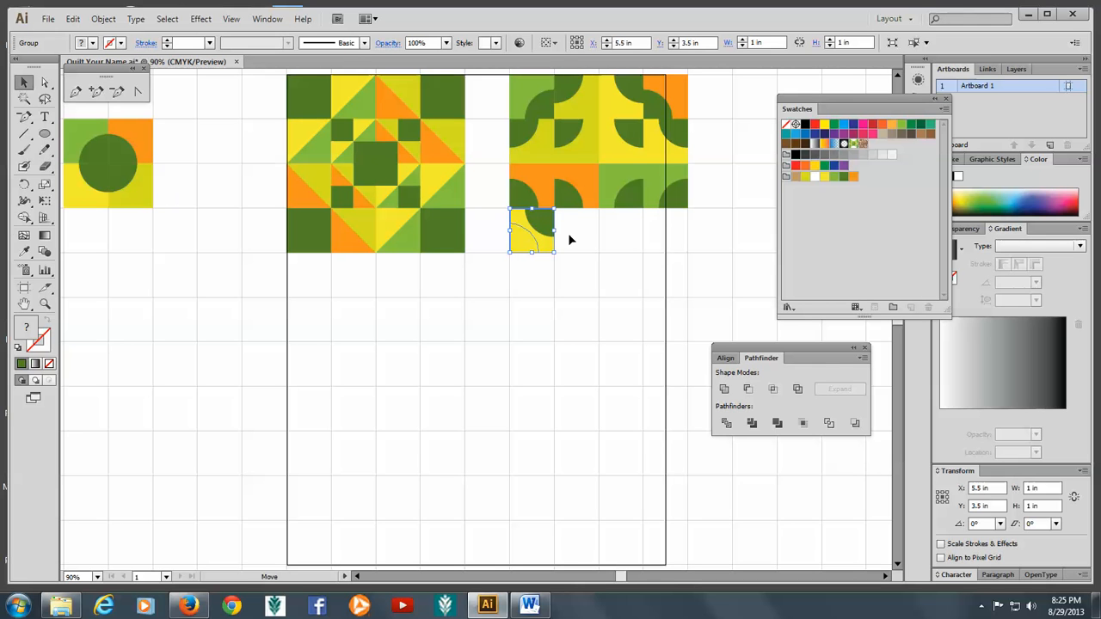
{"action": "left_click_drag", "start_coordinate": [532, 231], "coordinate": [575, 231]}
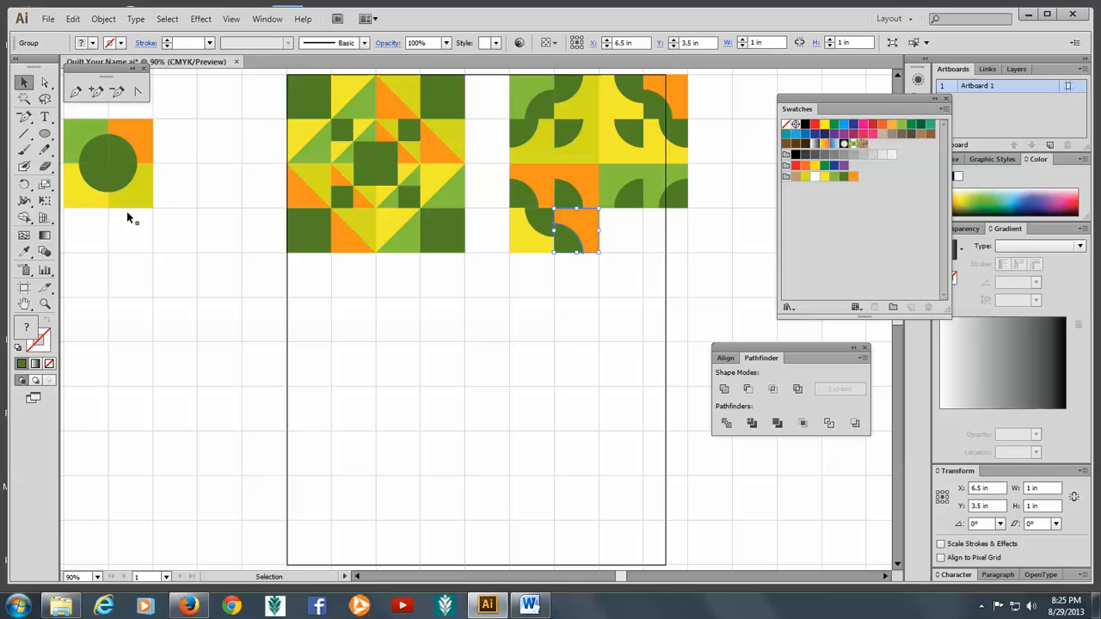
{"action": "mouse_move", "coordinate": [124, 196]}
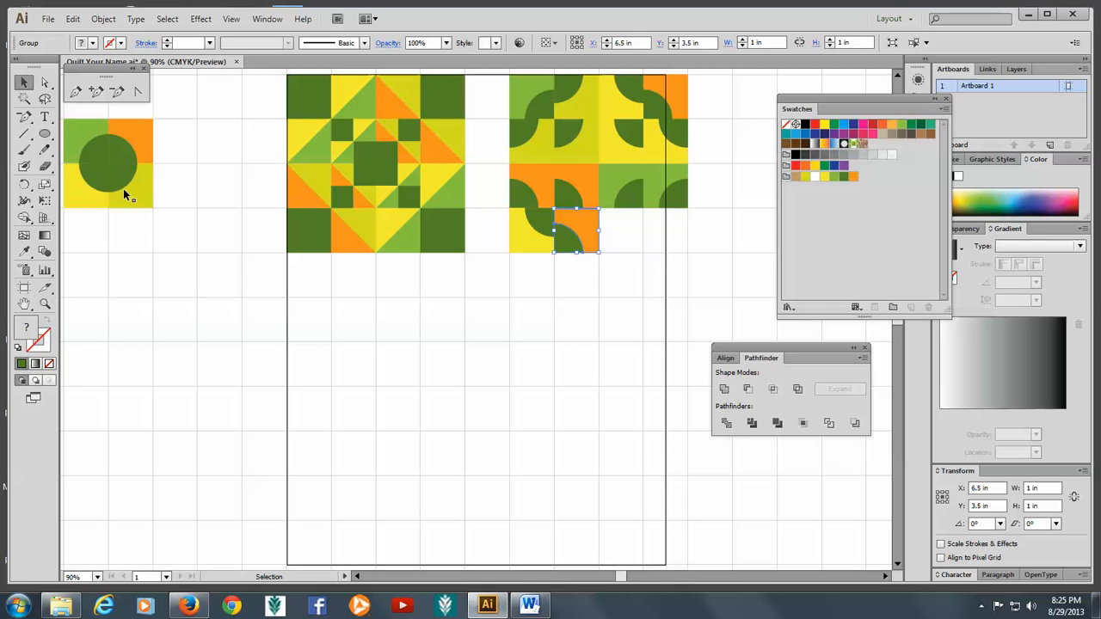
{"action": "mouse_move", "coordinate": [110, 170]}
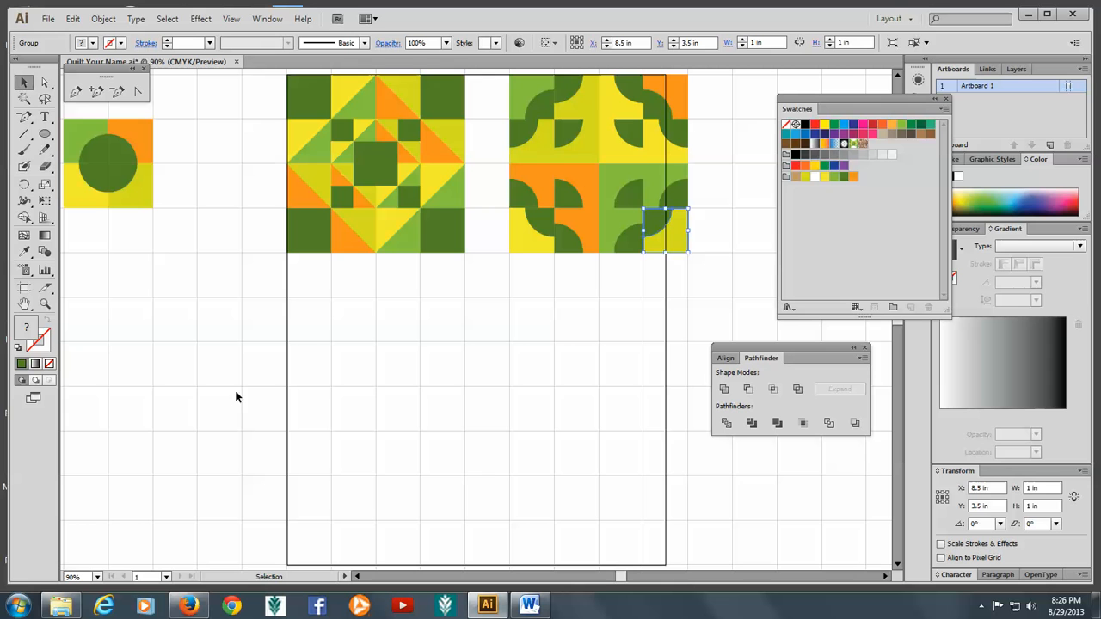
{"action": "mouse_move", "coordinate": [4, 344]}
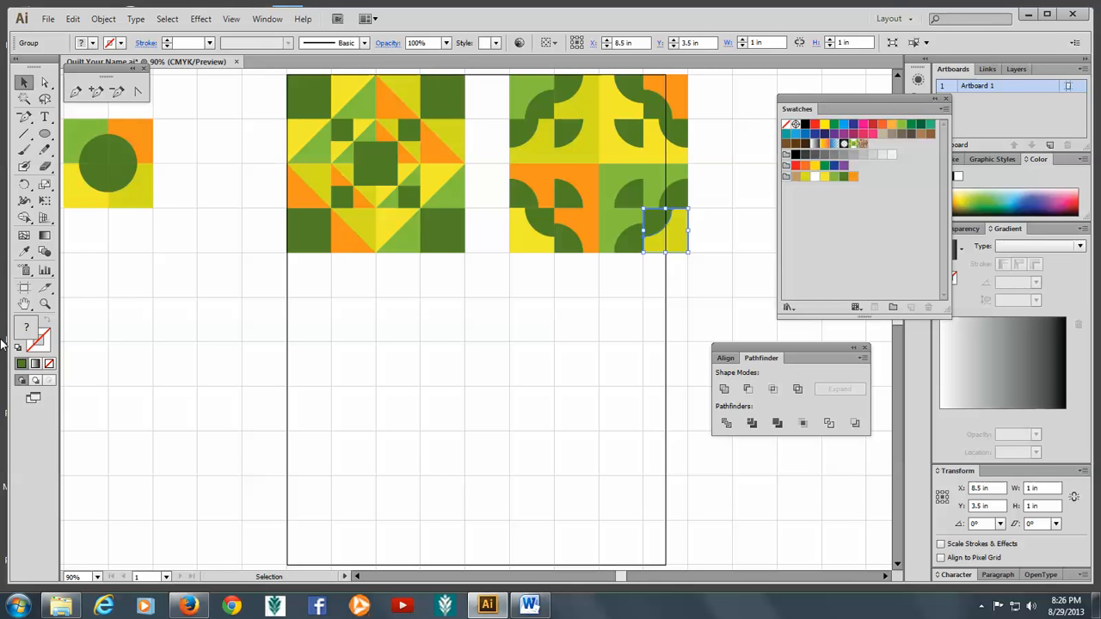